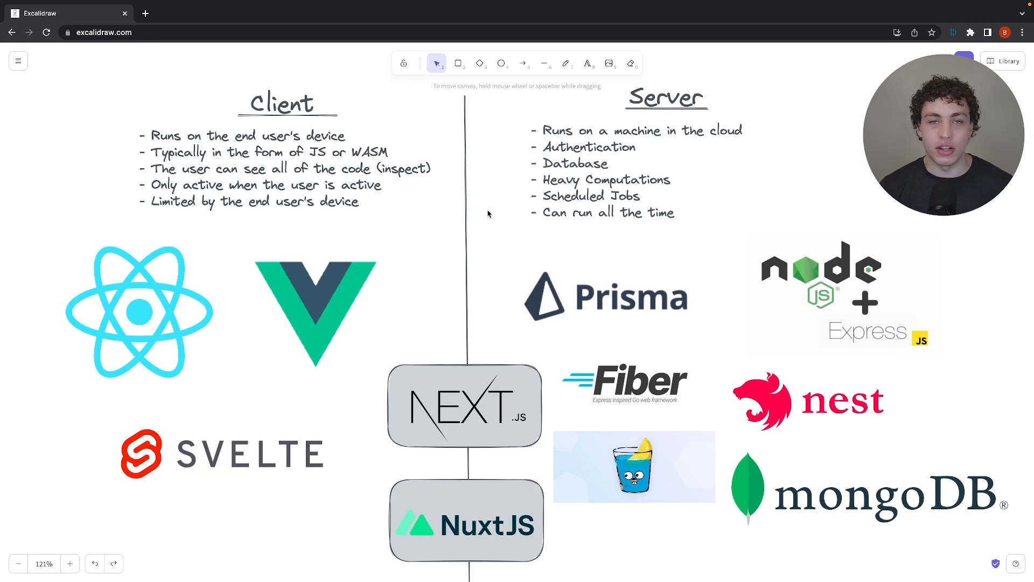
mouse_move(245, 253)
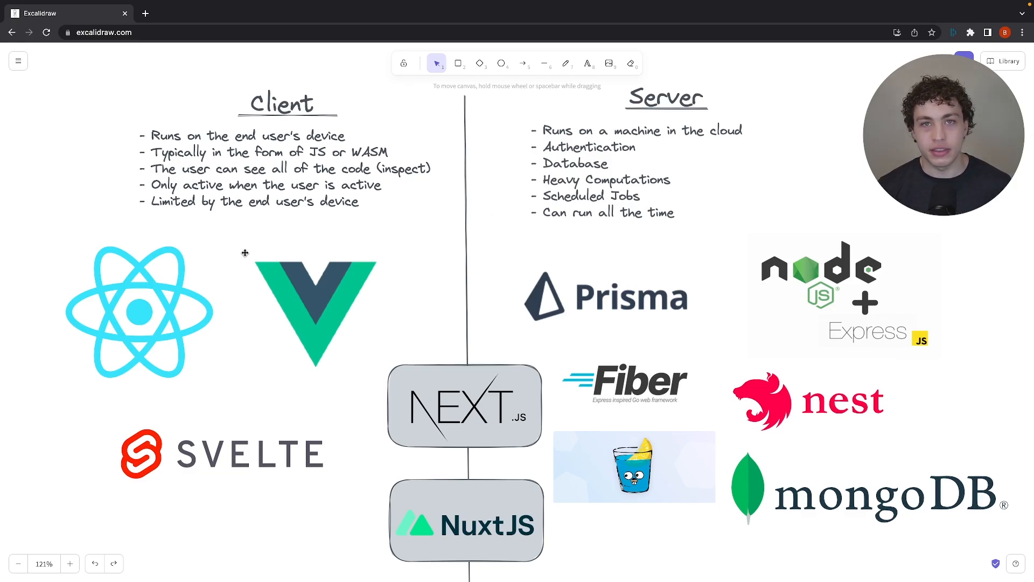
mouse_move(376, 254)
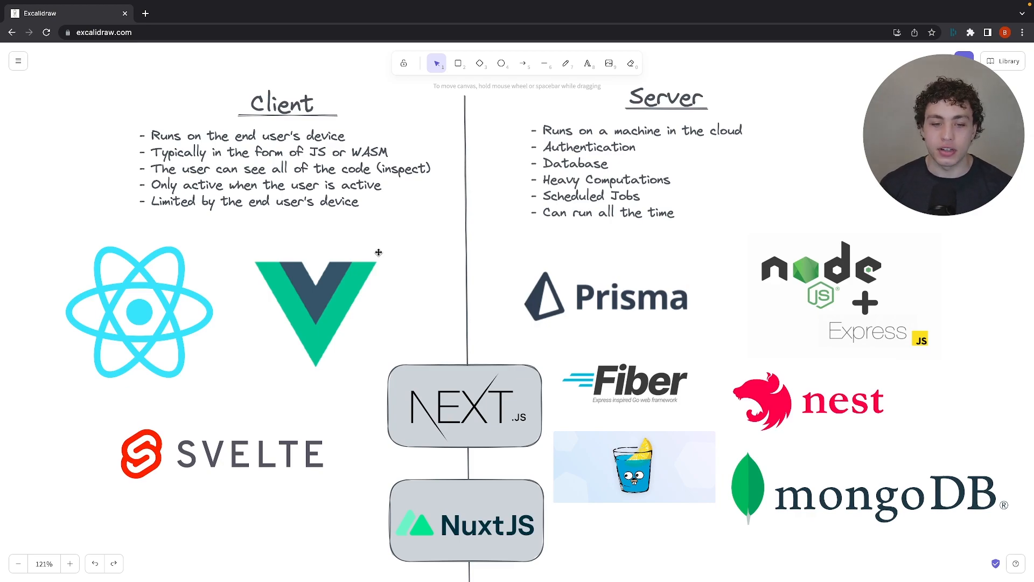
mouse_move(462, 374)
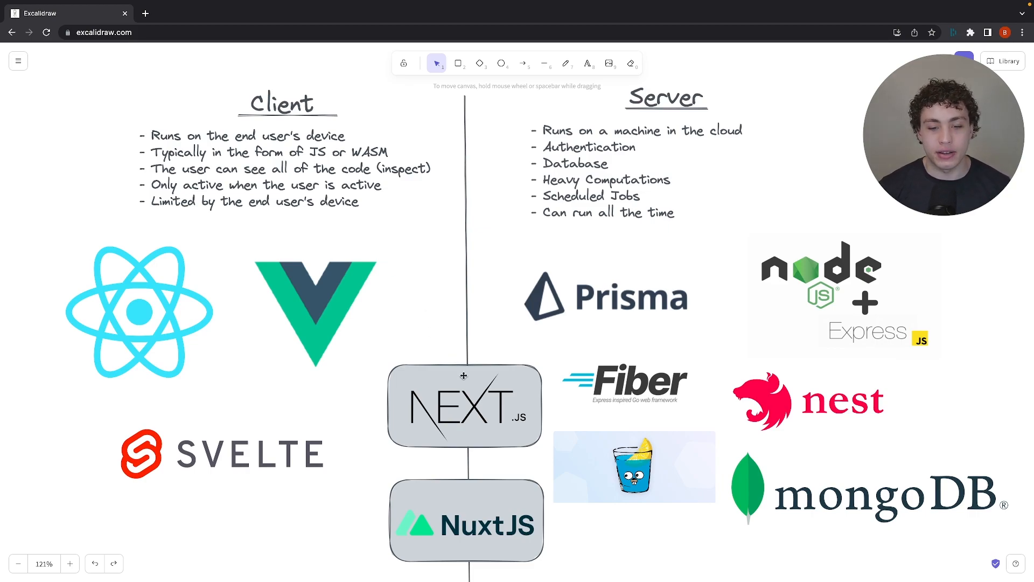
mouse_move(486, 280)
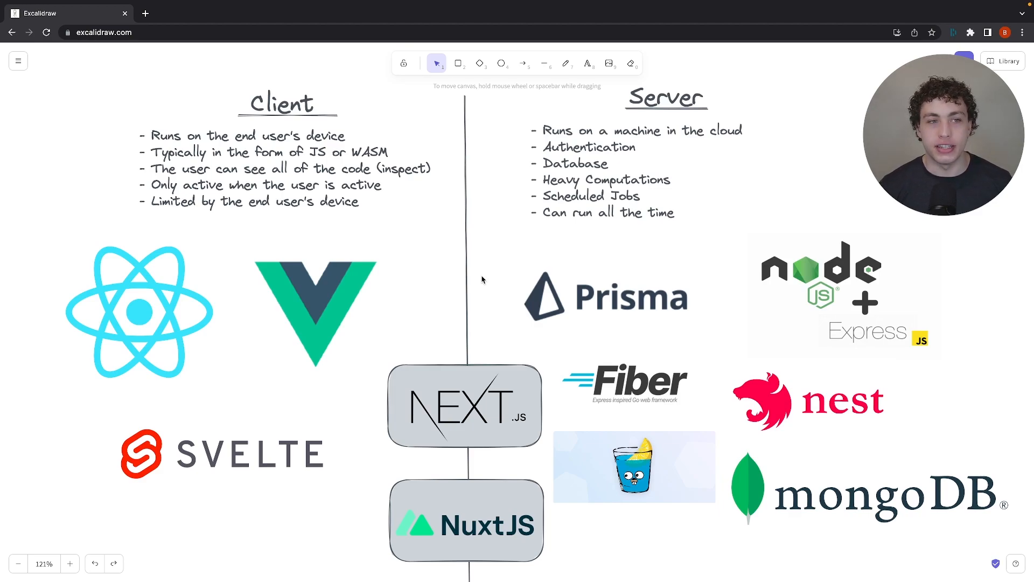
mouse_move(435, 240)
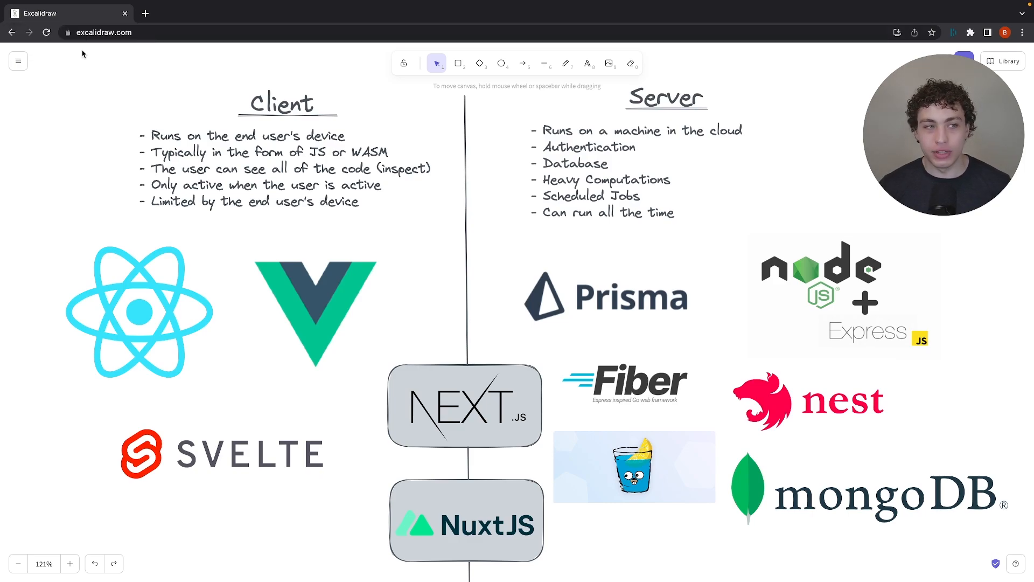
mouse_move(38, 16)
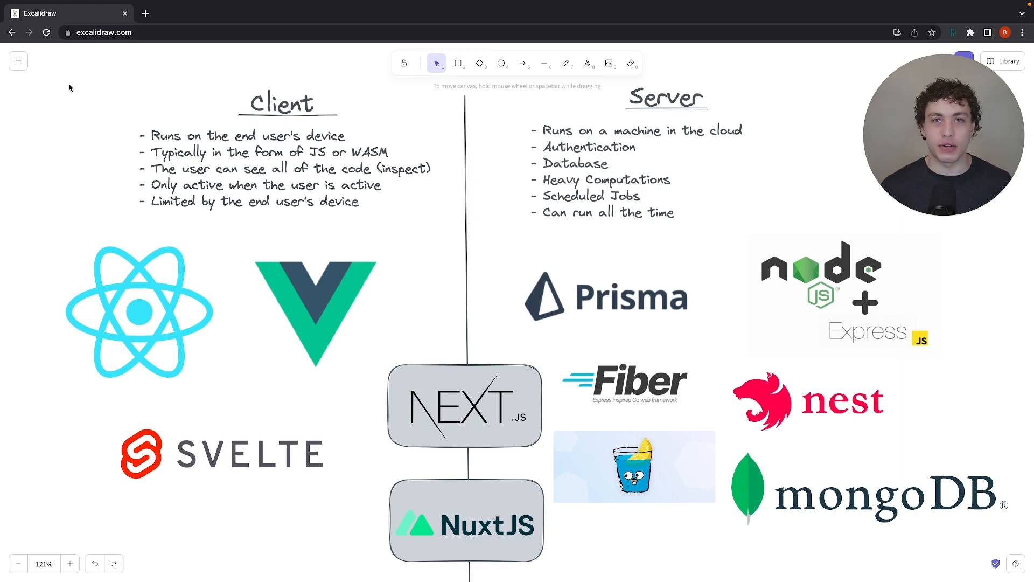
mouse_move(109, 155)
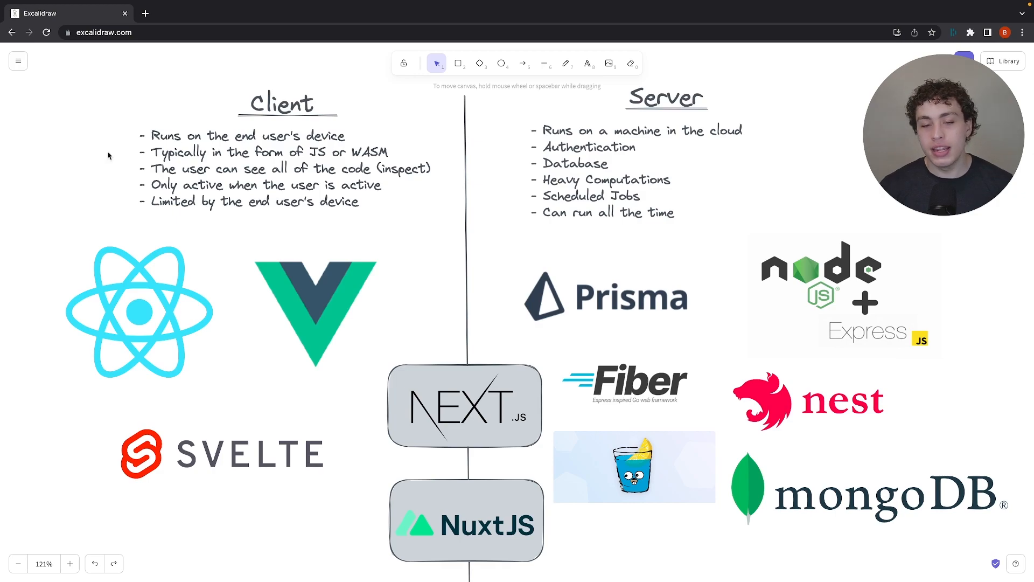
mouse_move(450, 326)
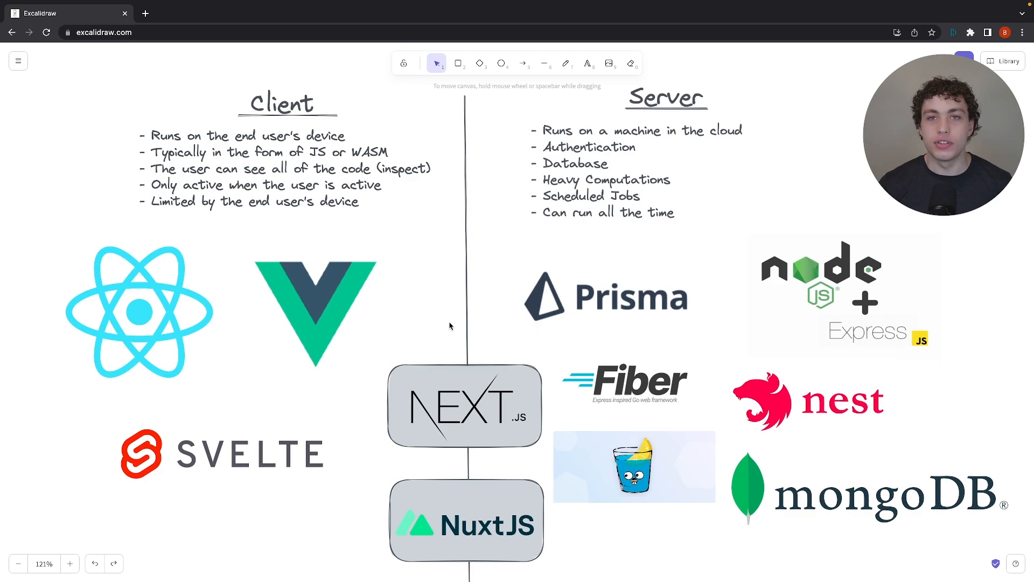
mouse_move(492, 305)
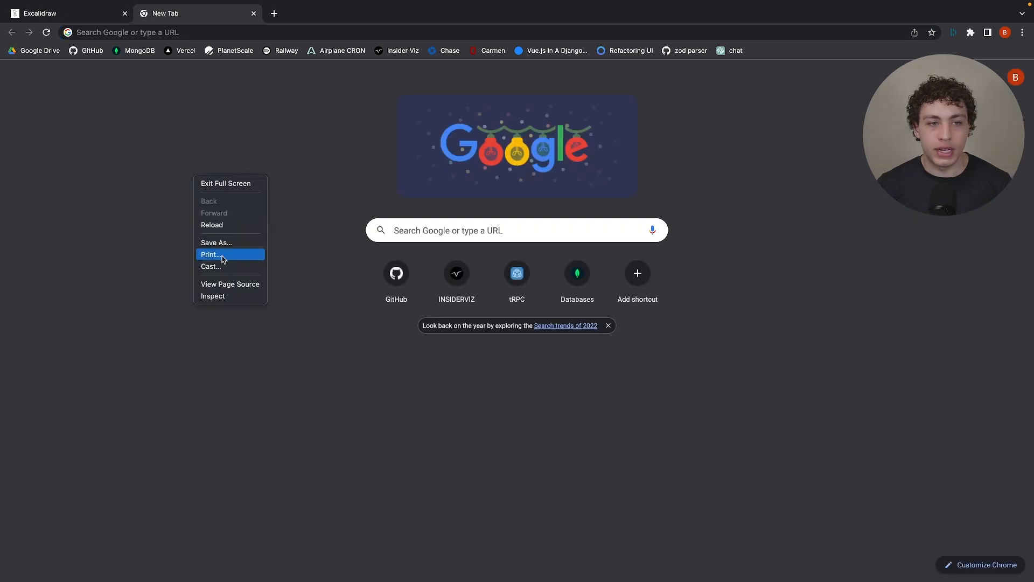
- Leave the whiteboard for a new Chrome tab and bring up developer tools with F12
click(233, 326)
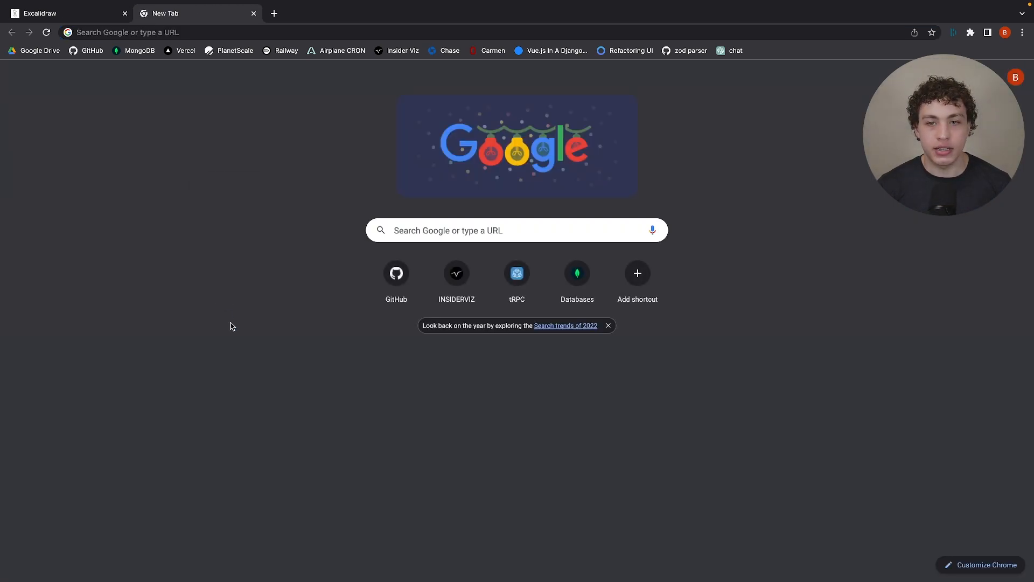
key(F12)
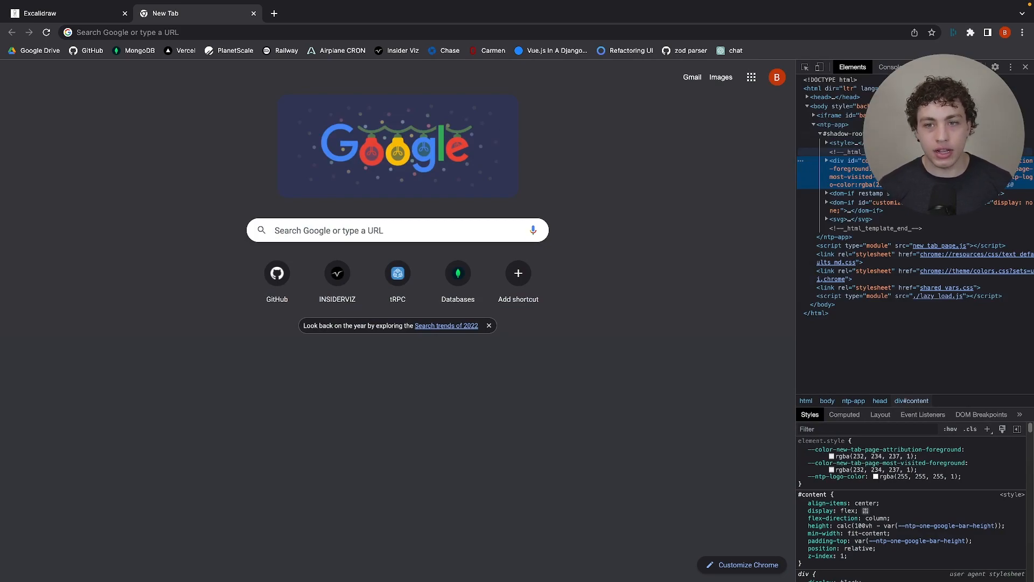
mouse_move(842, 168)
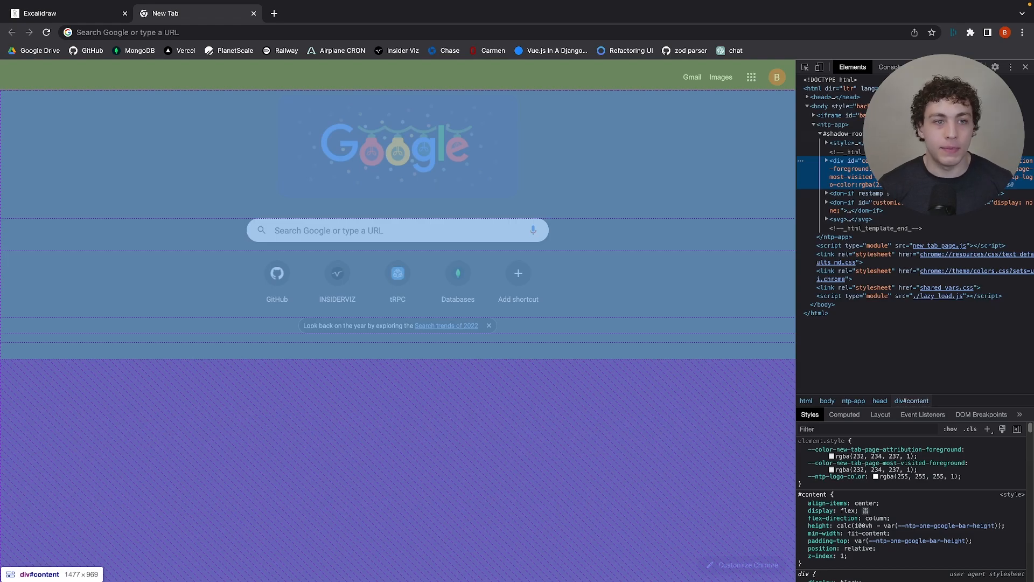
- Select the new tab's page content area to inspect its HTML elements
click(60, 13)
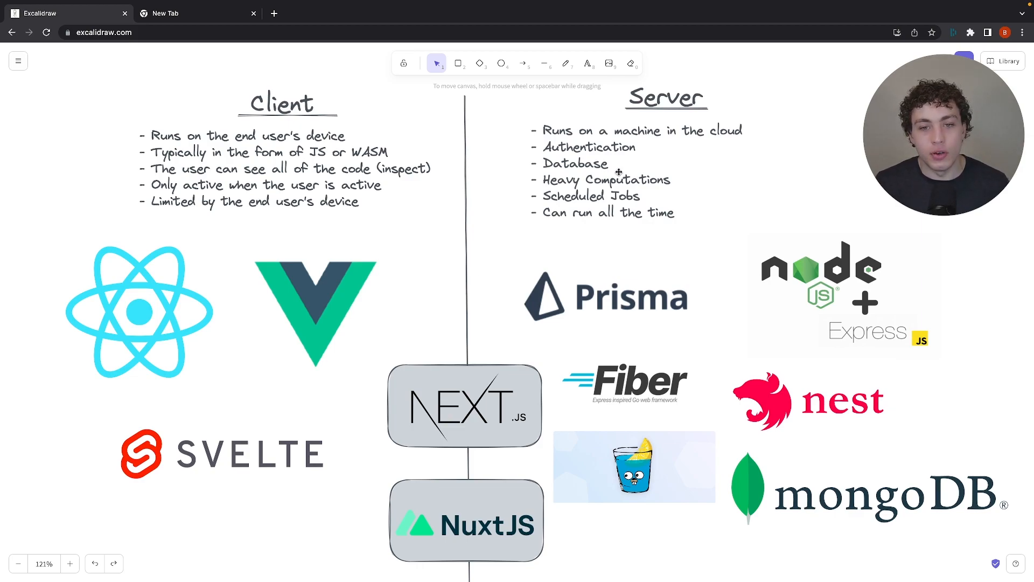
mouse_move(768, 163)
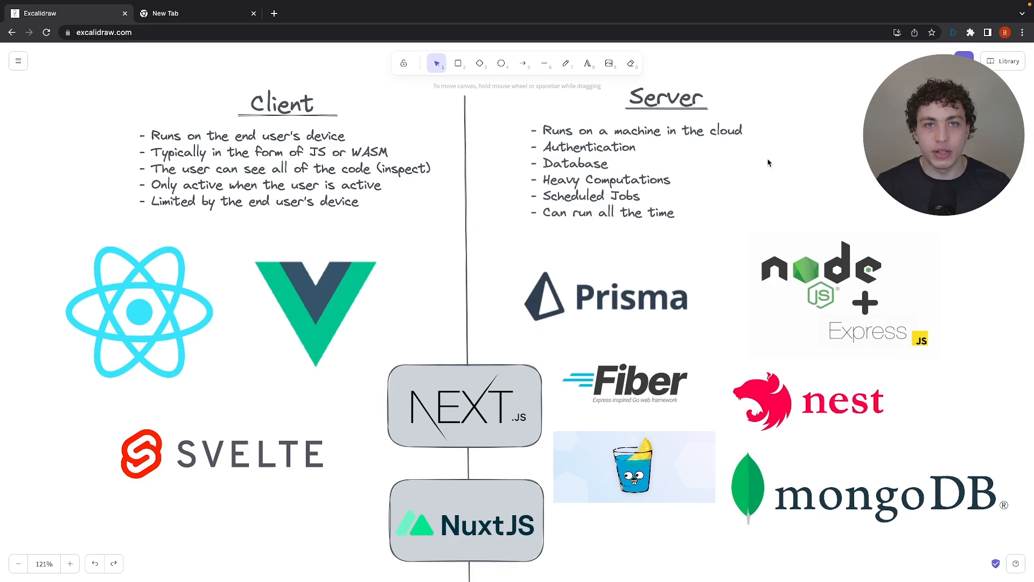
mouse_move(794, 159)
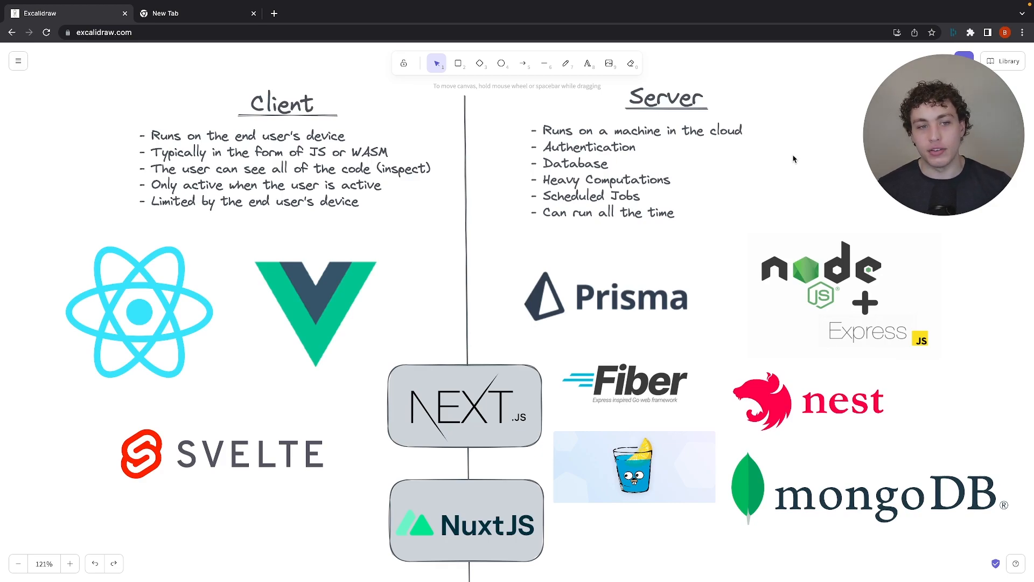
mouse_move(502, 139)
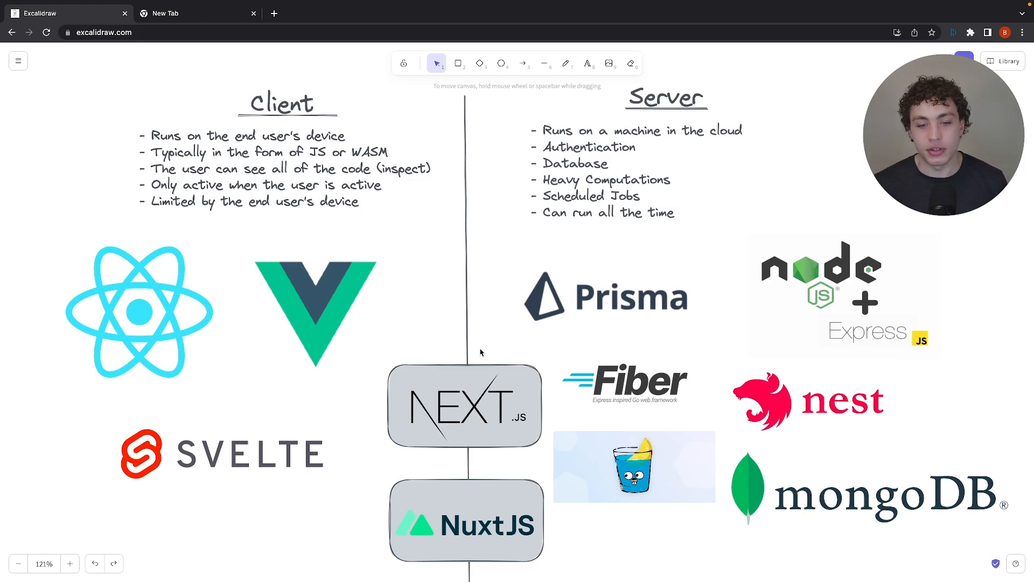
mouse_move(486, 274)
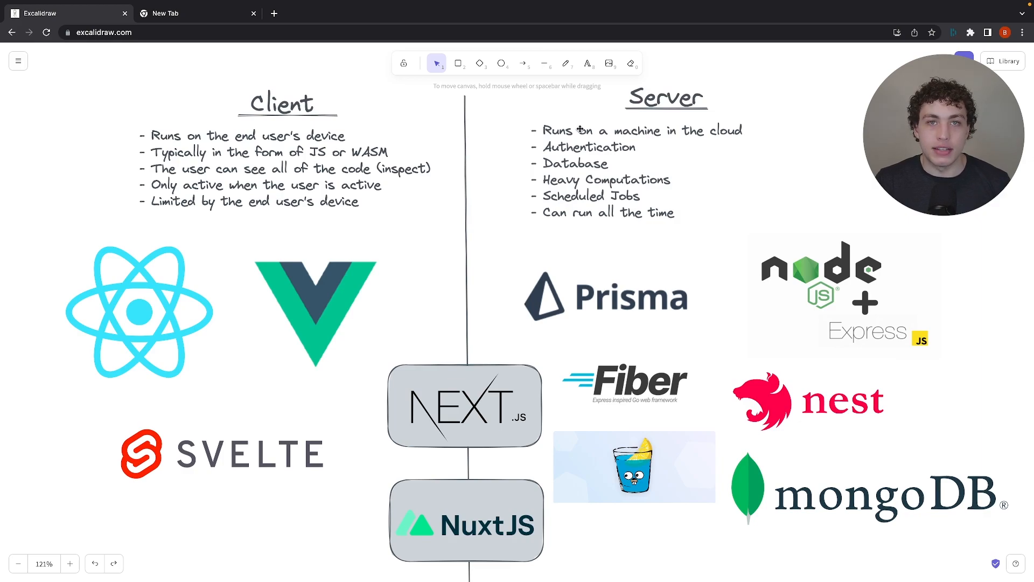
mouse_move(771, 130)
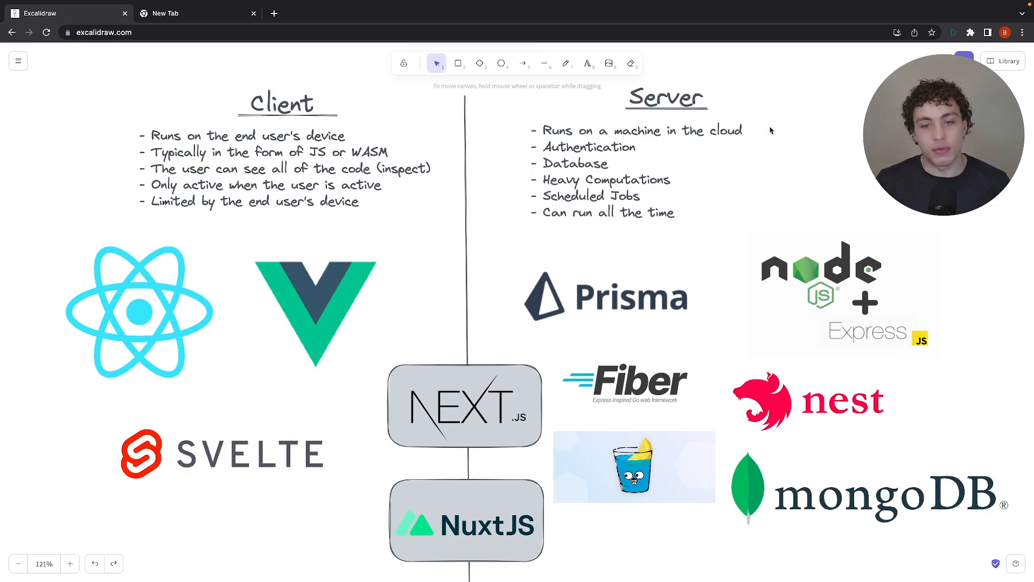
mouse_move(778, 133)
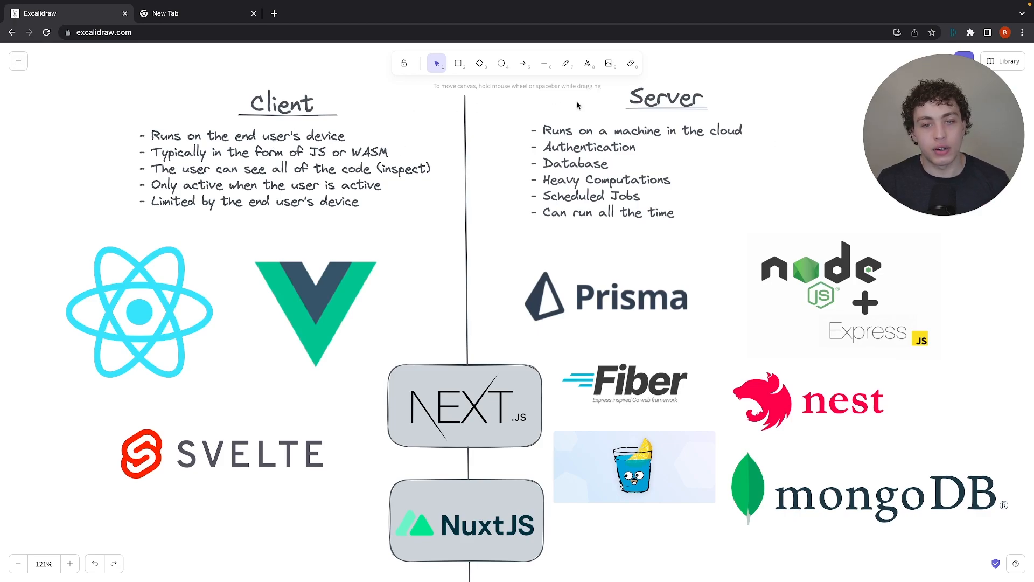
mouse_move(616, 150)
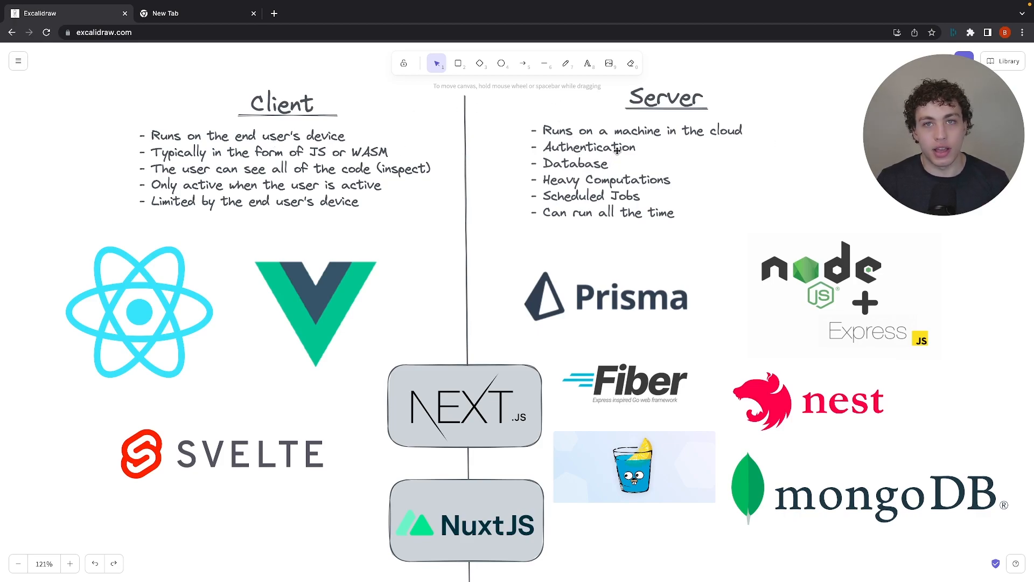
mouse_move(354, 134)
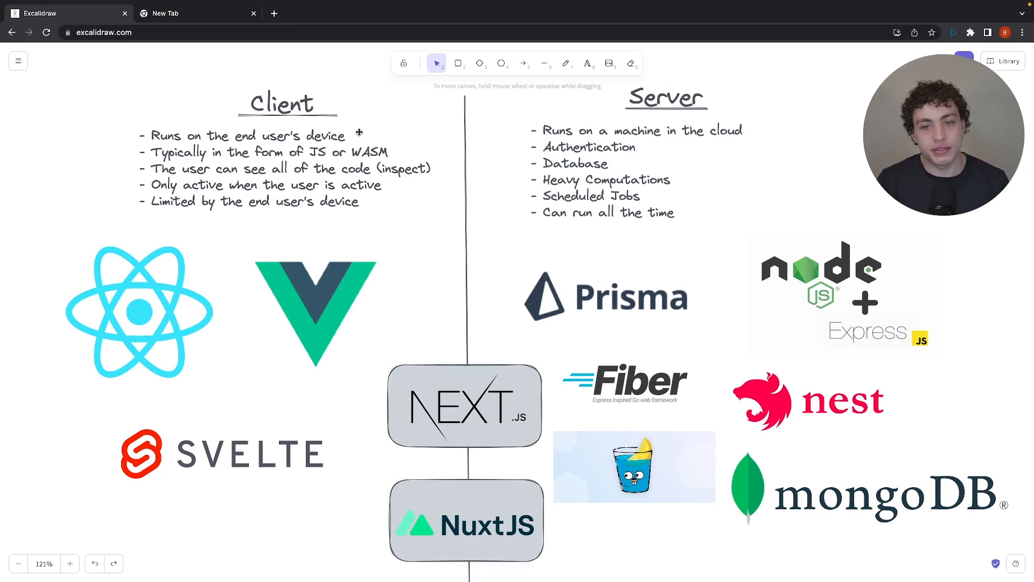
mouse_move(574, 199)
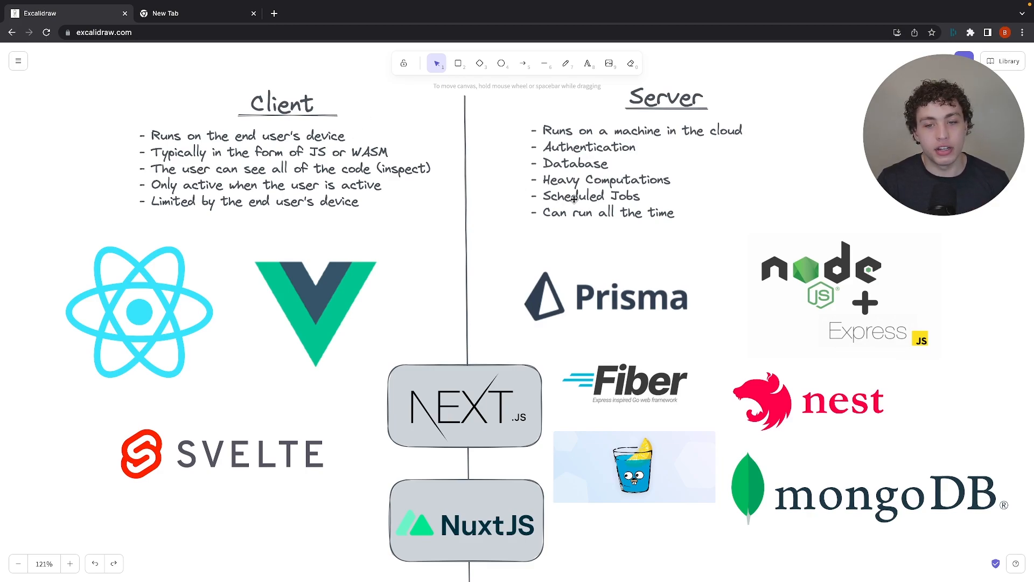
mouse_move(777, 180)
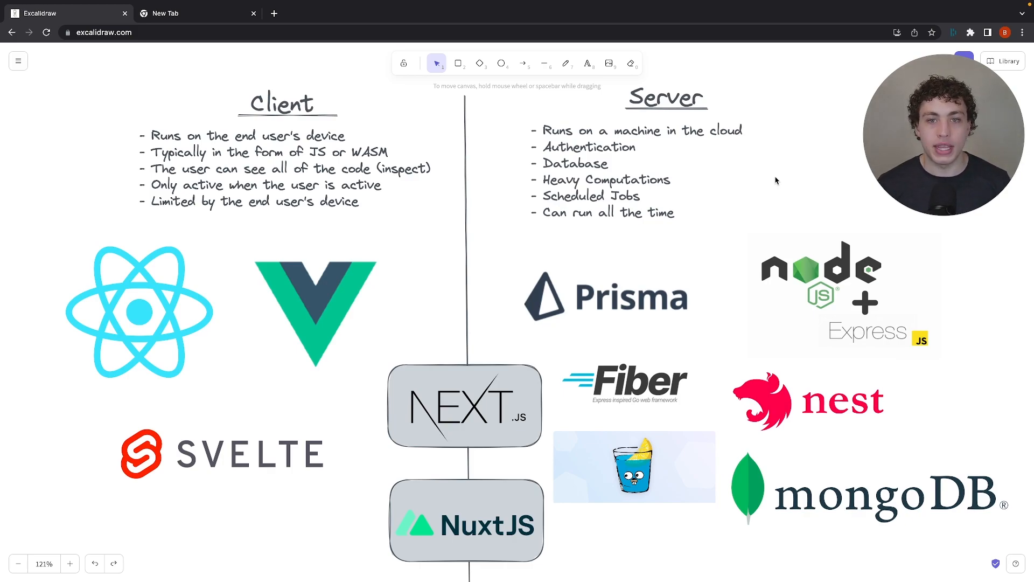
mouse_move(702, 261)
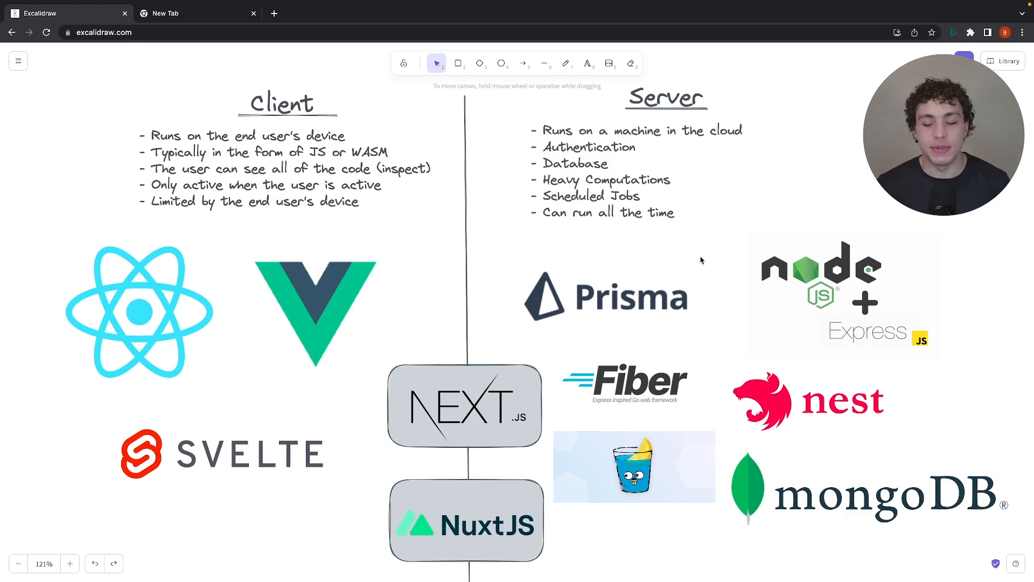
mouse_move(777, 220)
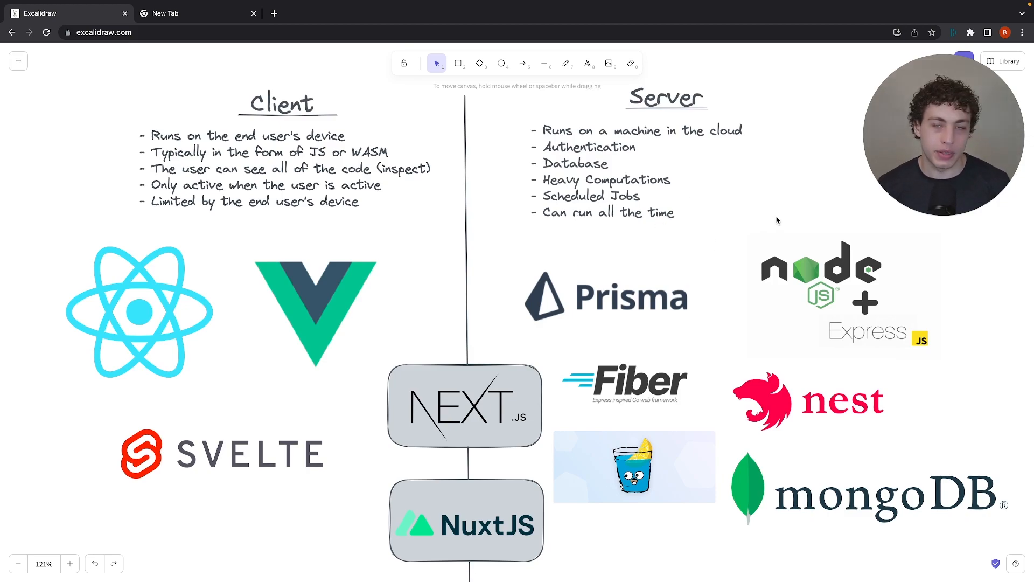
mouse_move(665, 294)
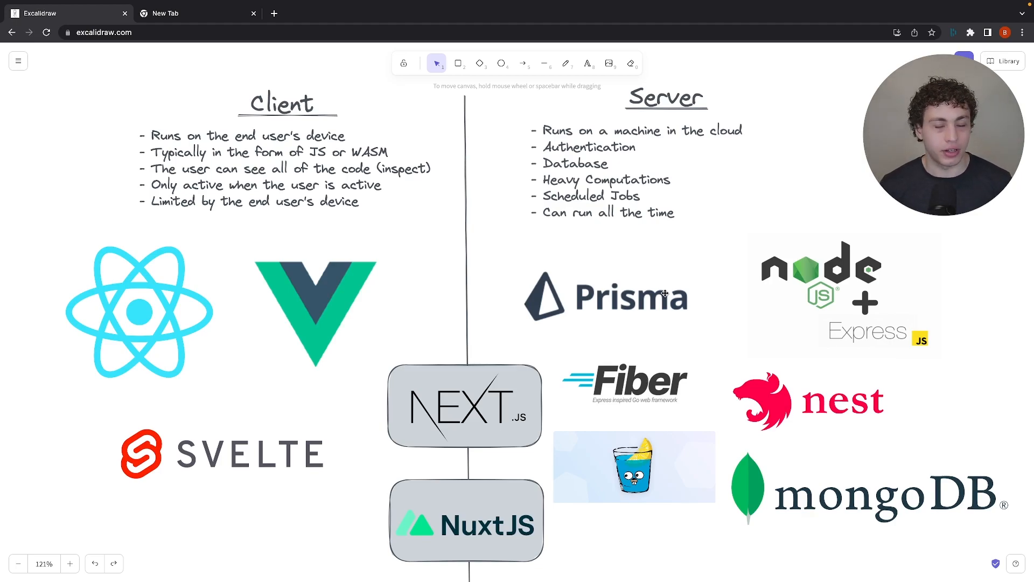
mouse_move(683, 298)
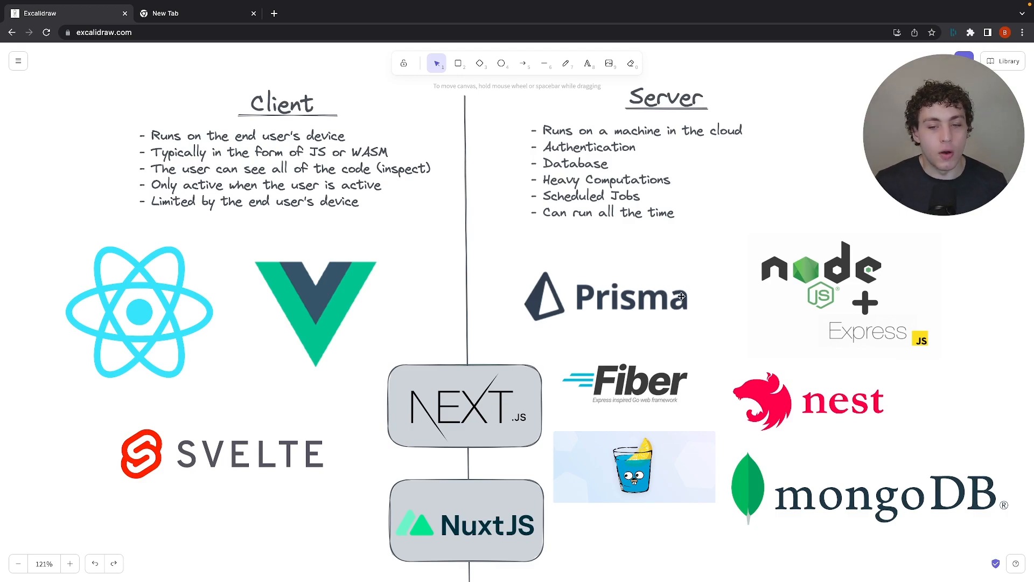
mouse_move(658, 384)
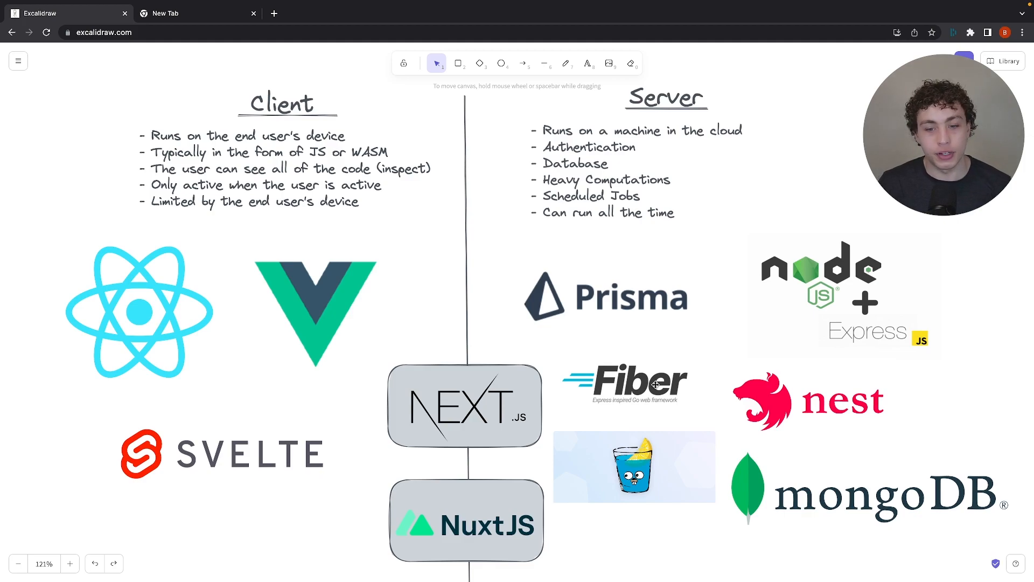
mouse_move(655, 465)
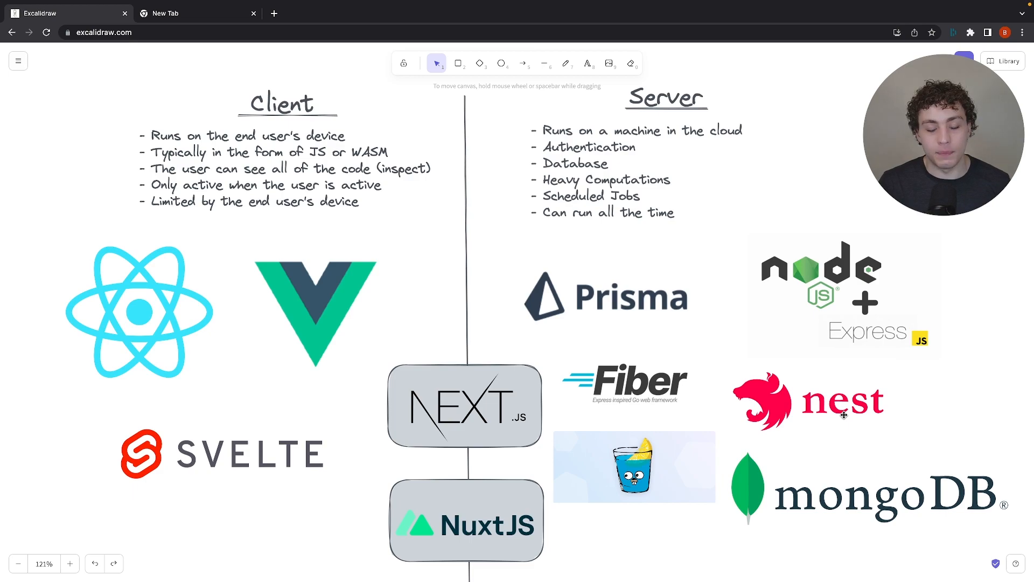
mouse_move(906, 402)
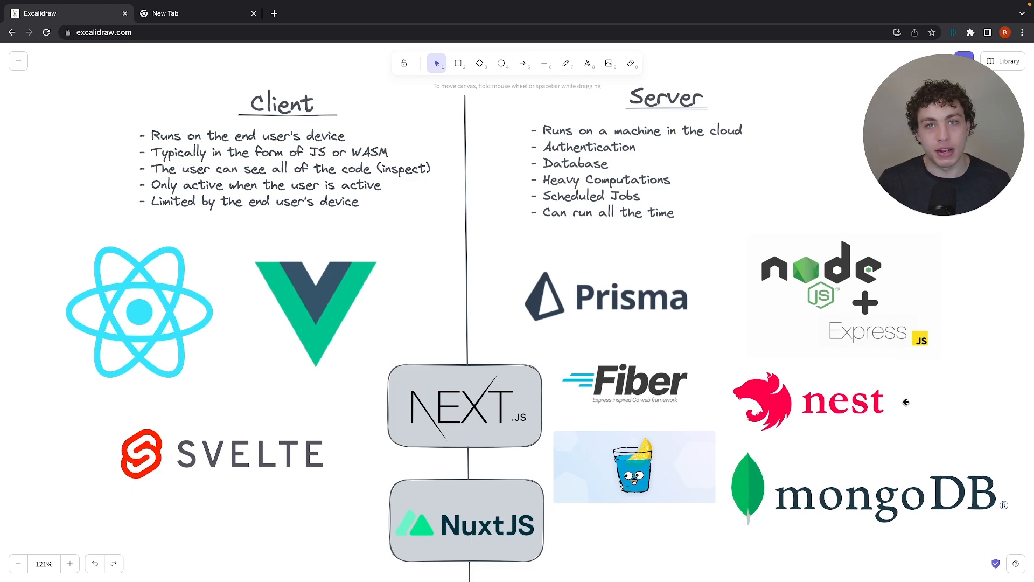
mouse_move(902, 309)
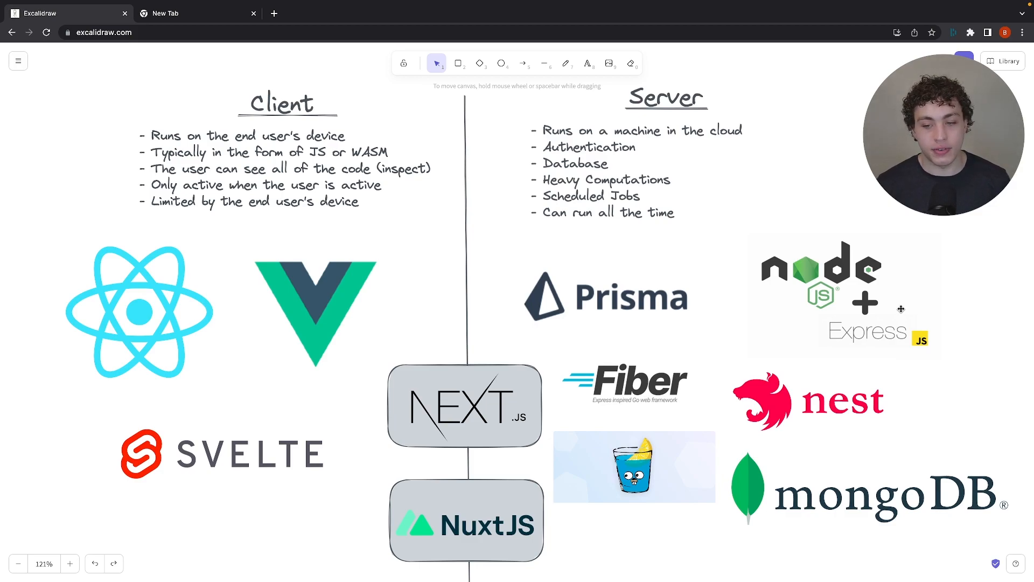
mouse_move(947, 451)
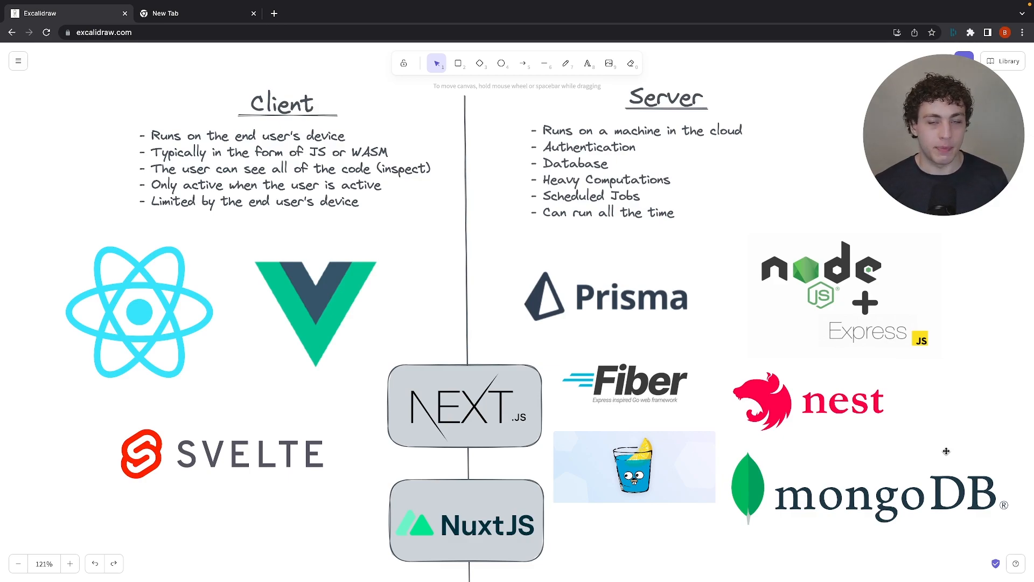
mouse_move(890, 519)
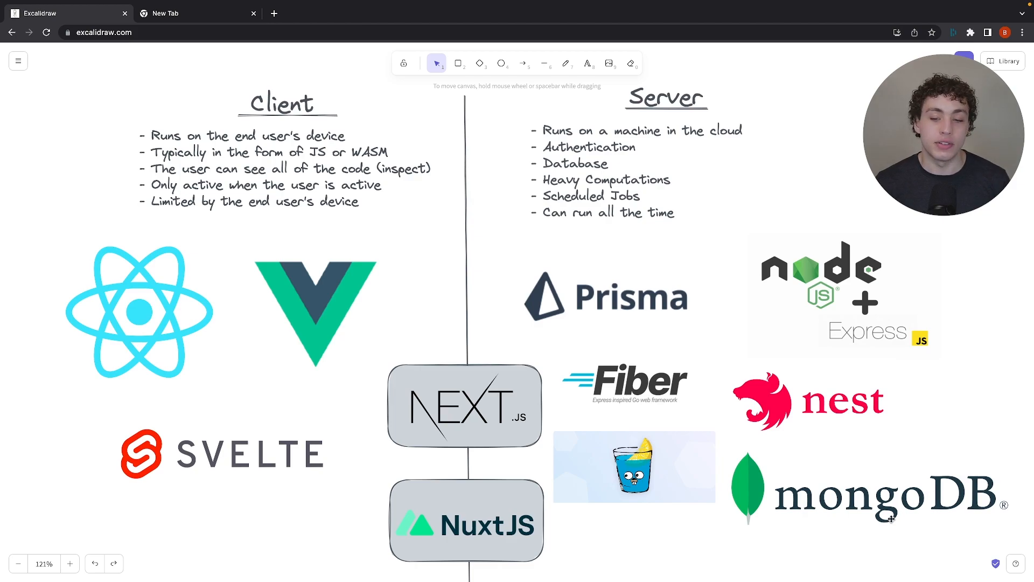
mouse_move(868, 545)
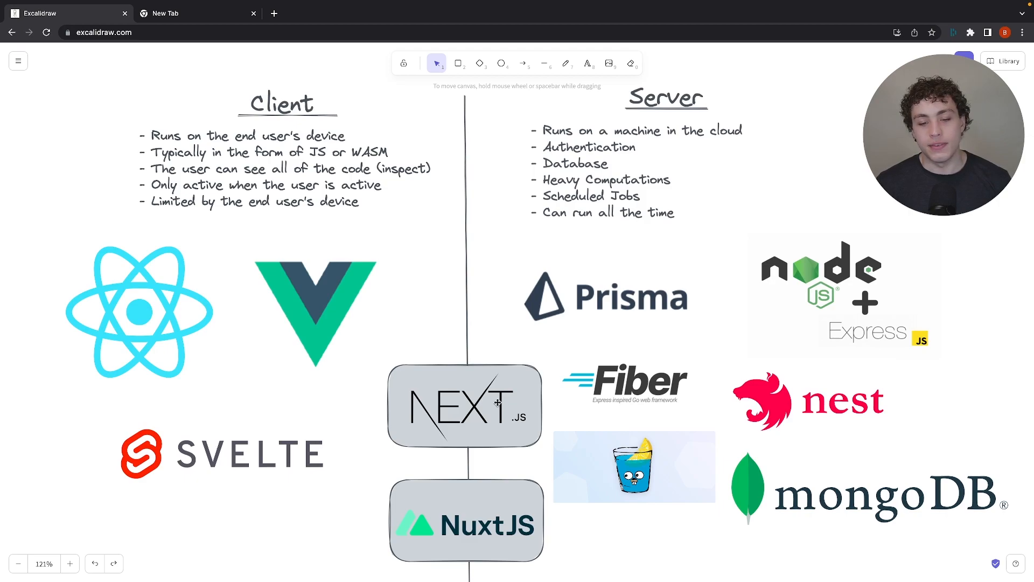
mouse_move(566, 520)
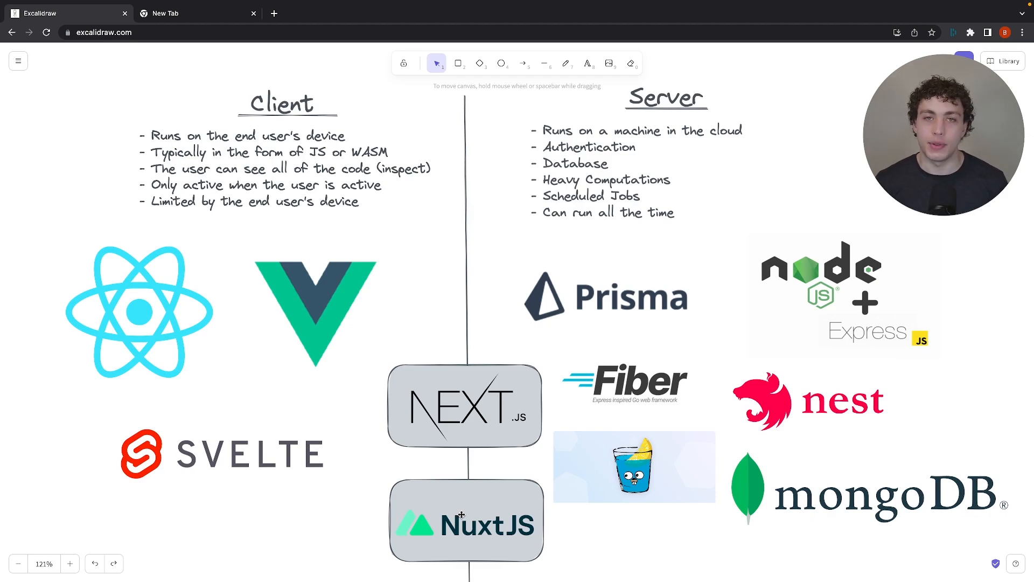
mouse_move(499, 455)
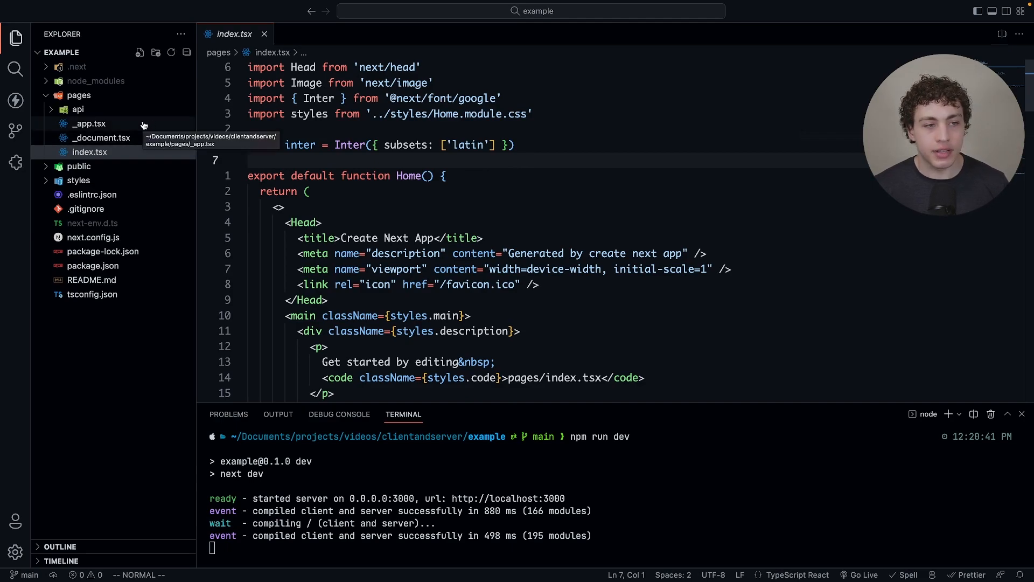
mouse_move(139, 131)
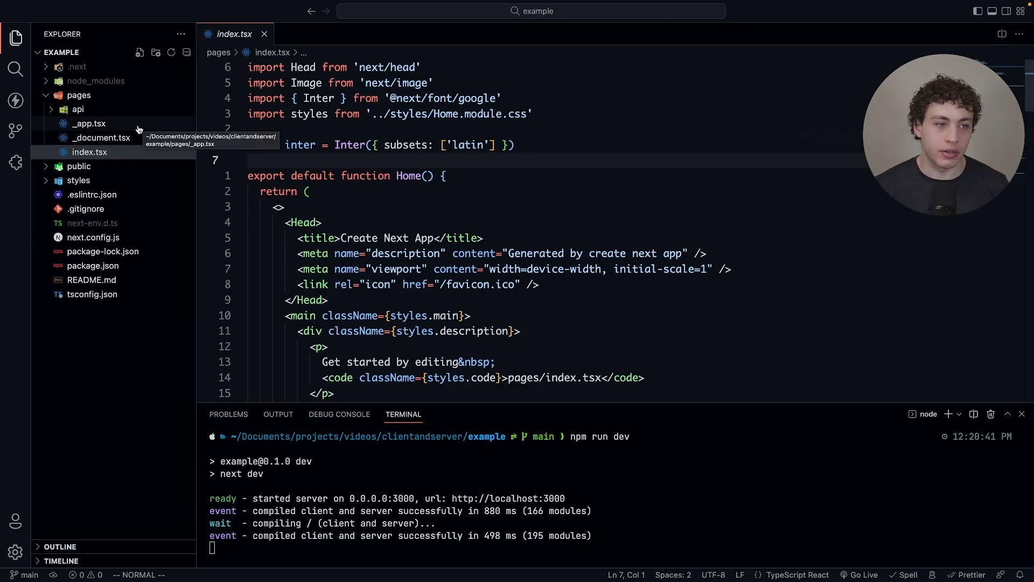
- Scroll index.tsx and begin a useEffect hook inside the Home component
scroll(down, 3)
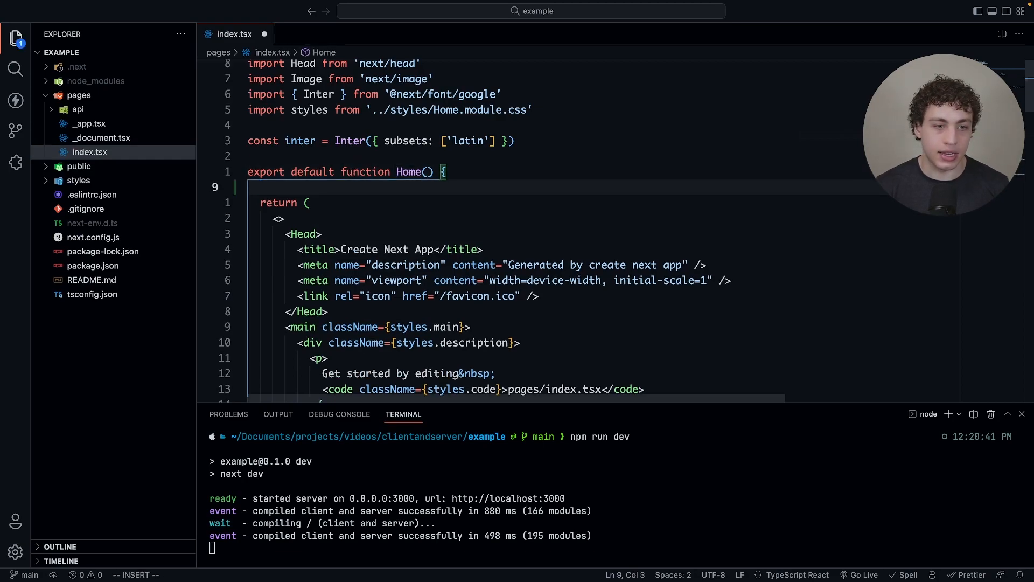
text(useEf)
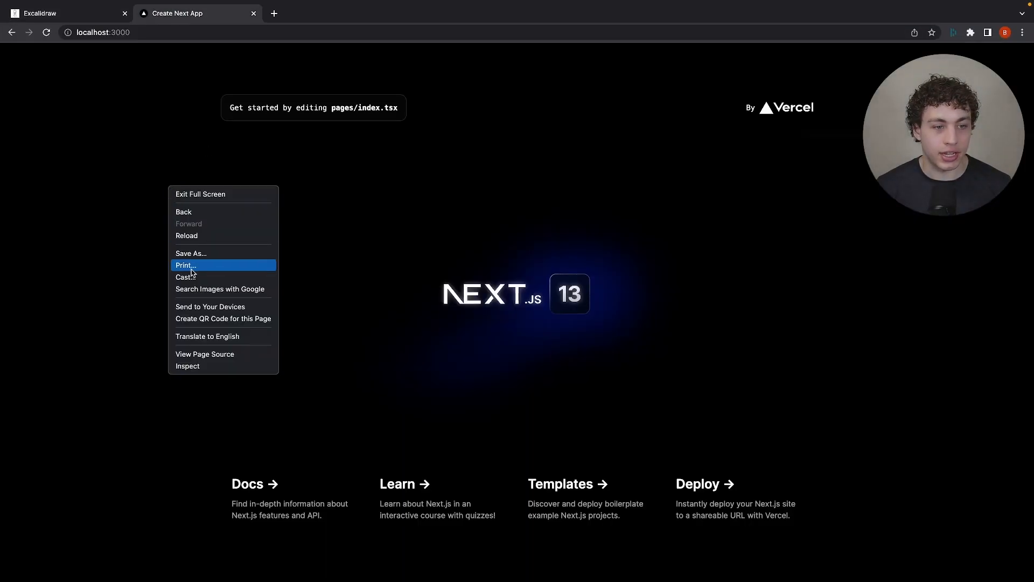
- Inspect localhost:3000 and view the 'hello from client' message in the Console
click(187, 365)
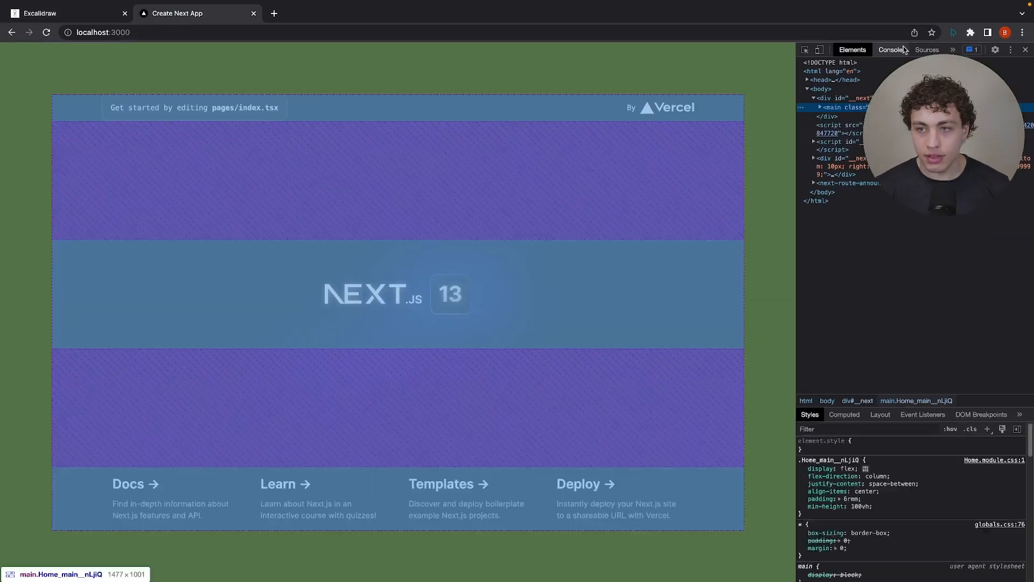
click(890, 49)
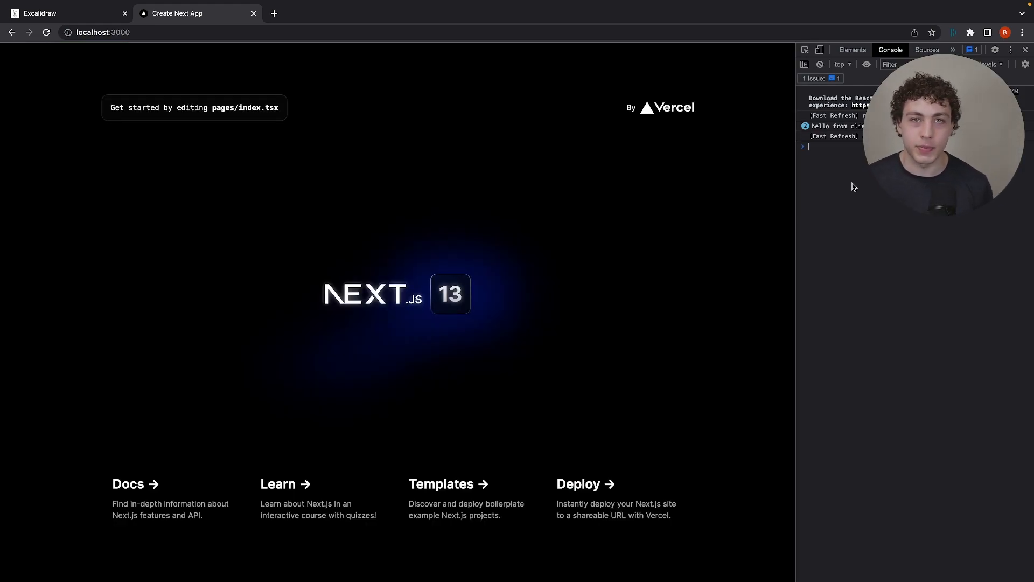
mouse_move(829, 171)
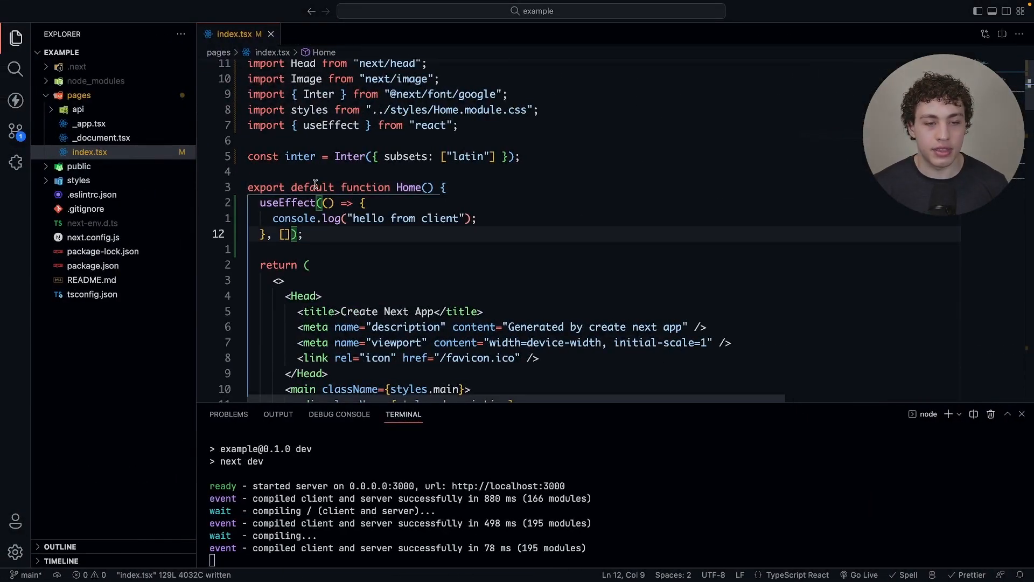
mouse_move(441, 196)
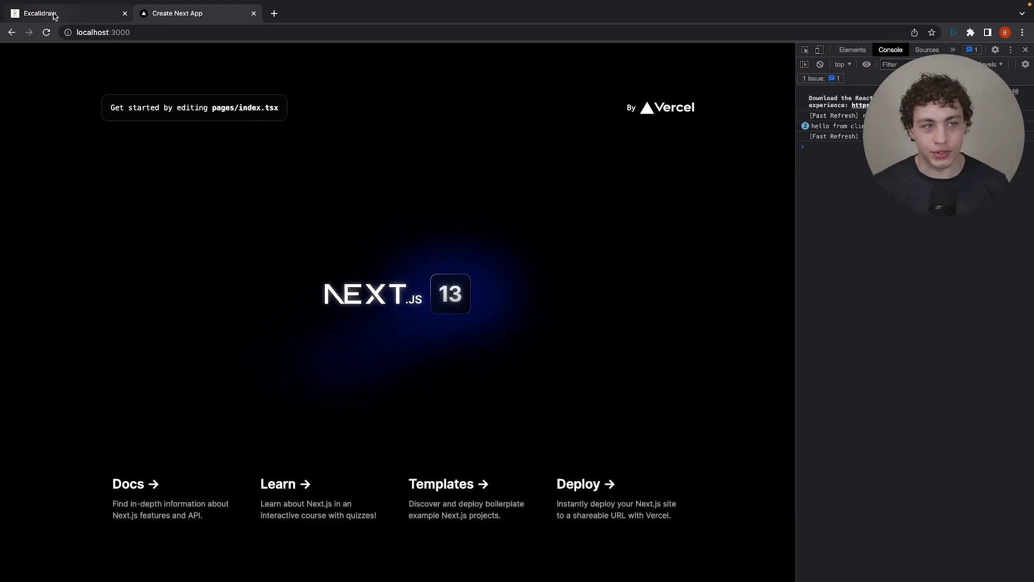
- Switch from the app's console back to the Excalidraw whiteboard tab
click(35, 13)
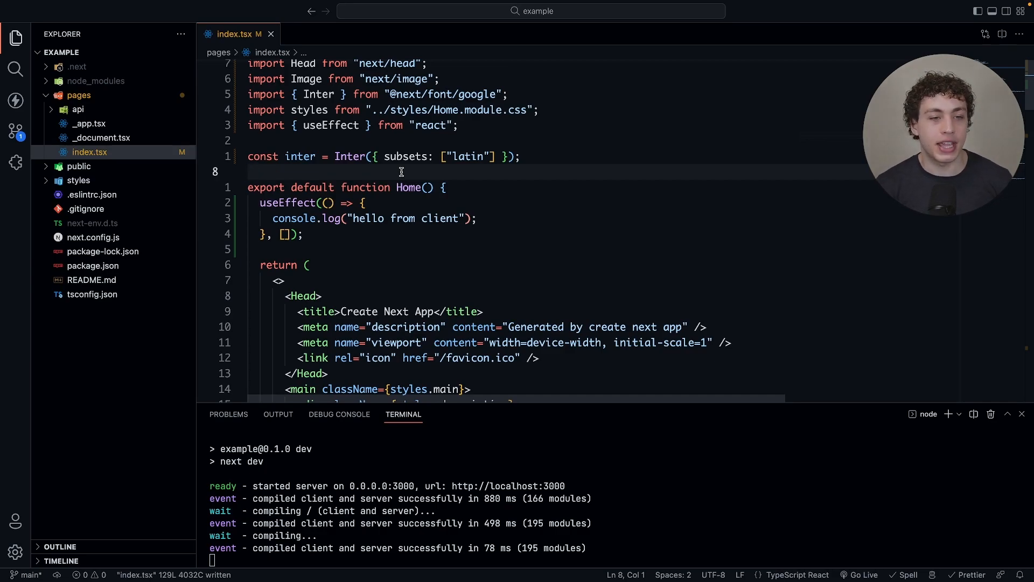
- Write an exported getServerSideProps in index.tsx that logs 'hello from server'
text(ex)
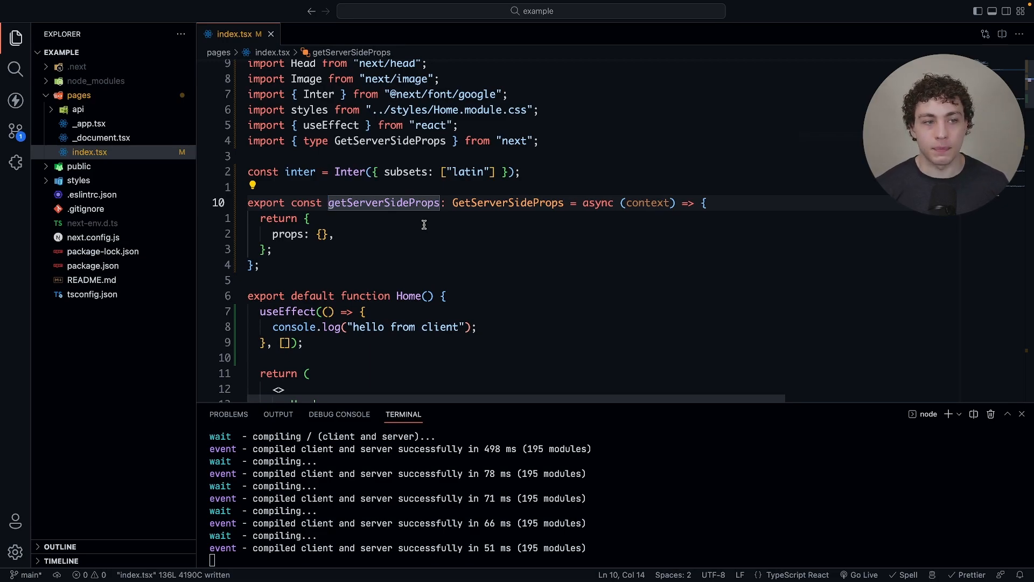
mouse_move(461, 225)
text(console.log(")
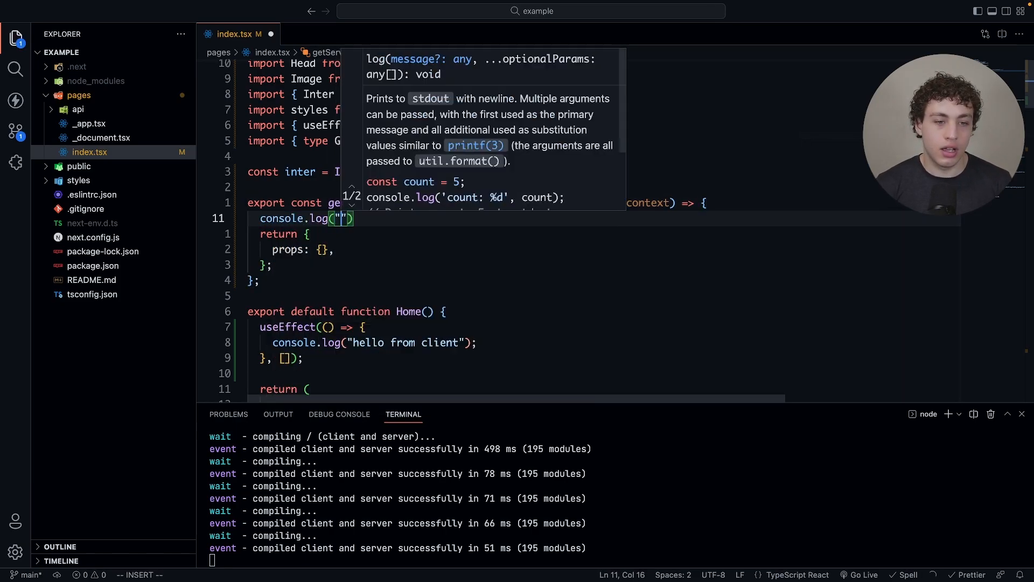
text(hello from server)
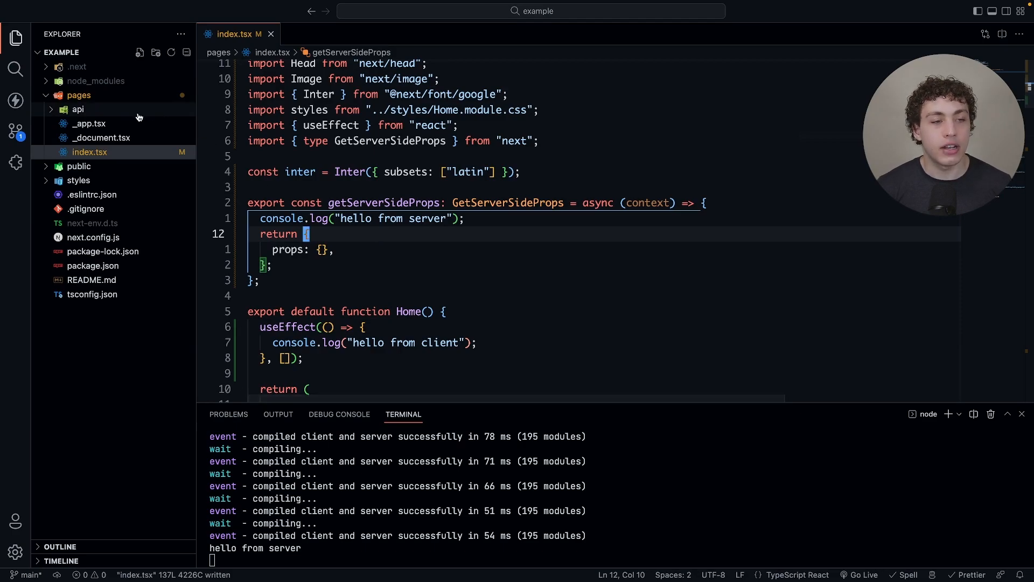
- Open pages/api/hello.ts and send a Thunder Client GET to localhost:3000/api/hello
click(78, 109)
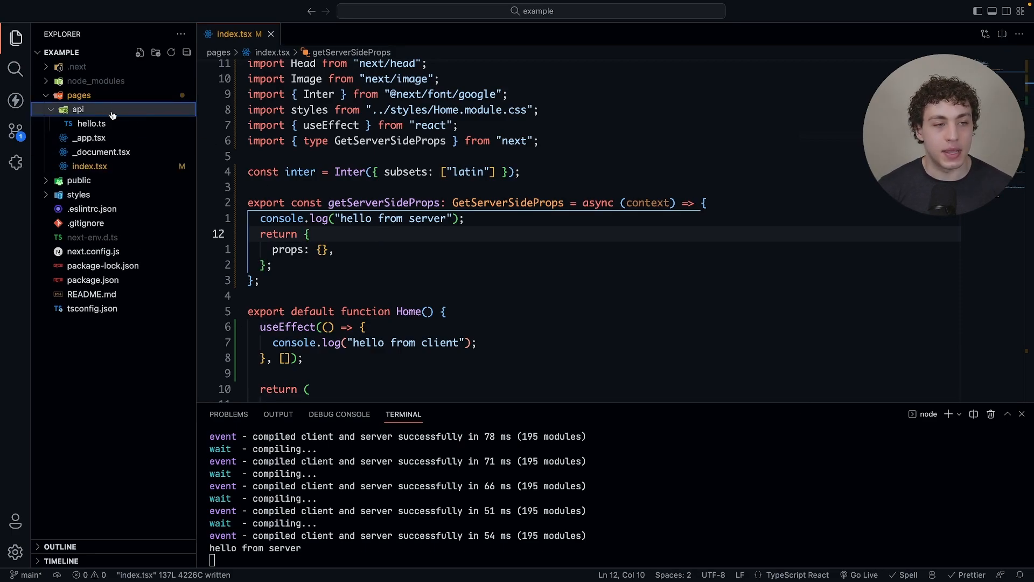
click(90, 123)
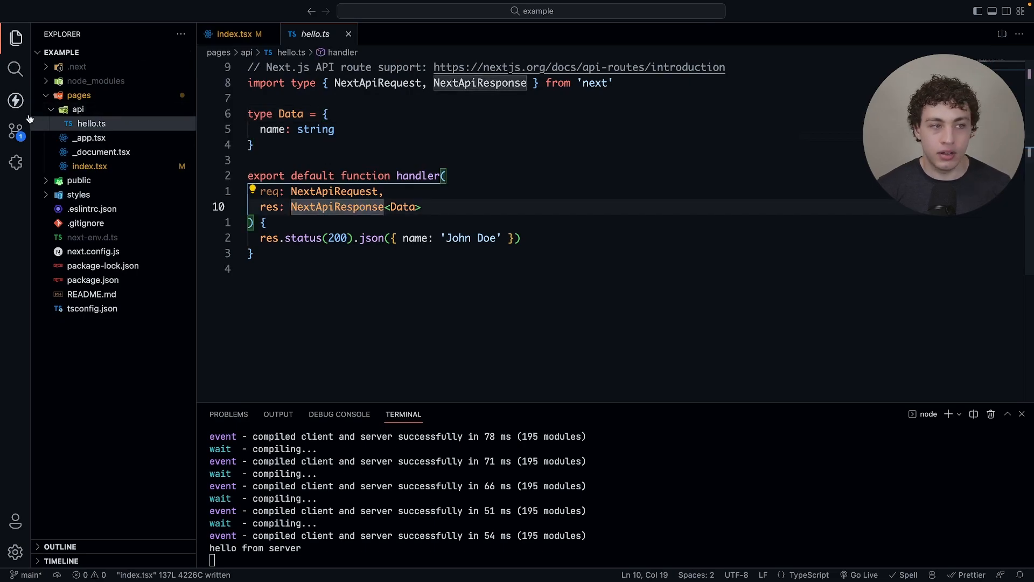
click(15, 100)
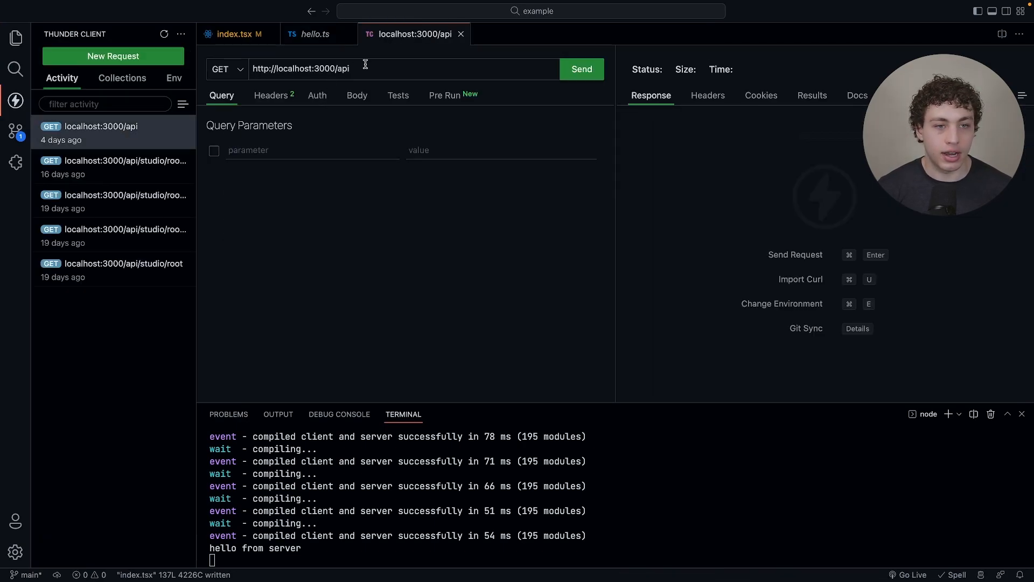
click(582, 68)
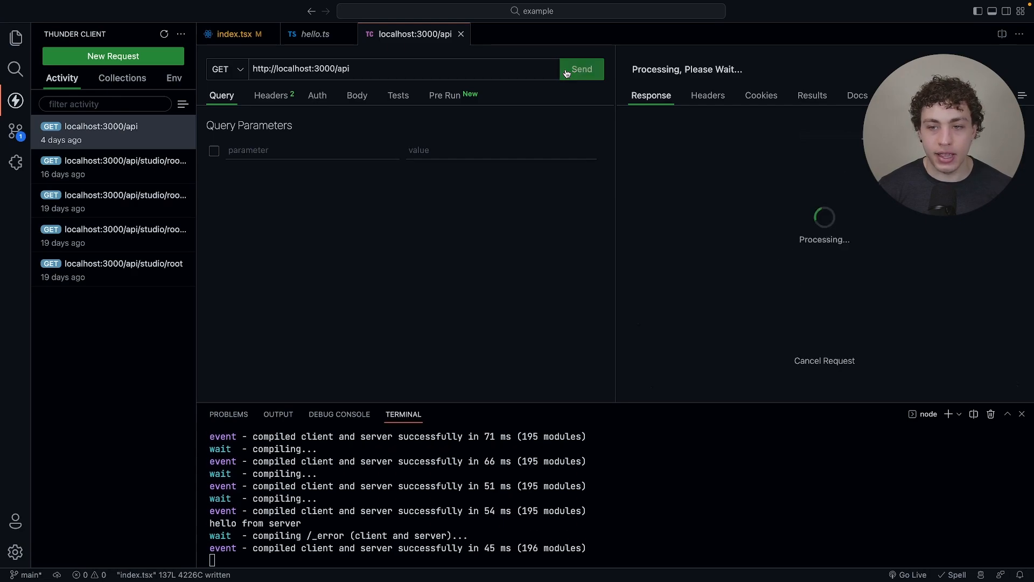
click(582, 69)
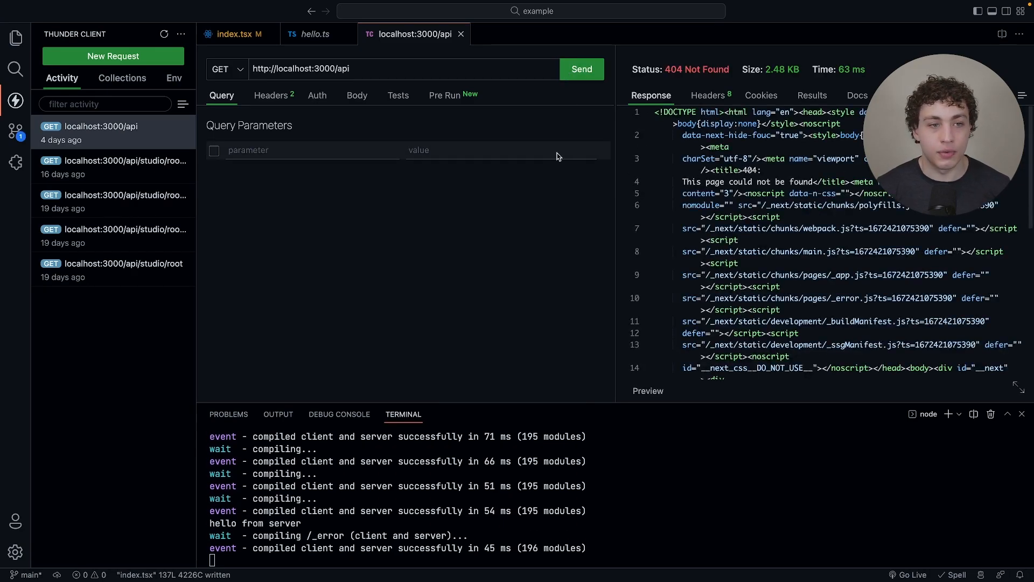
- Compare hello.ts with the John Doe response, then bring back the project file list
click(314, 33)
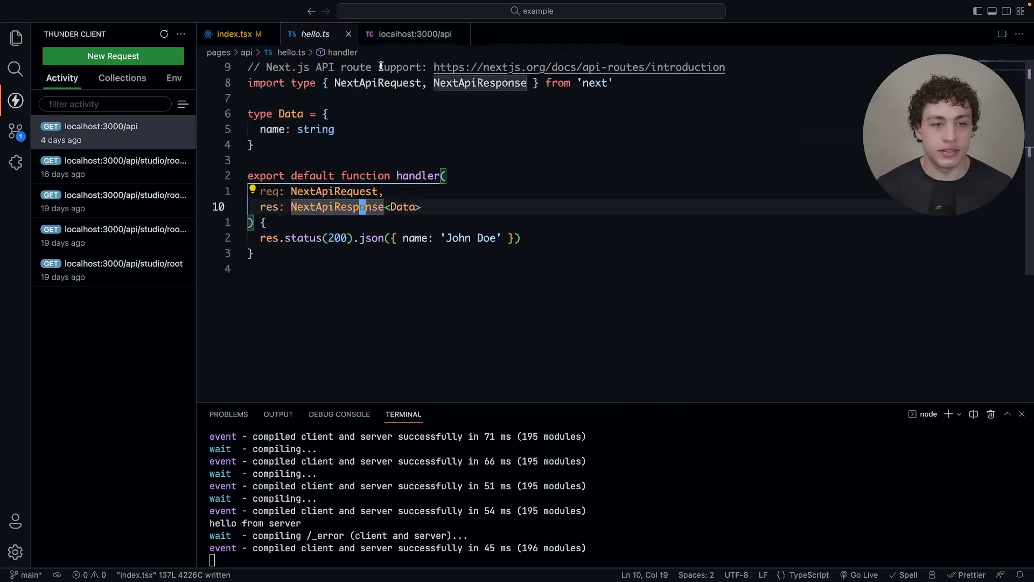
click(414, 34)
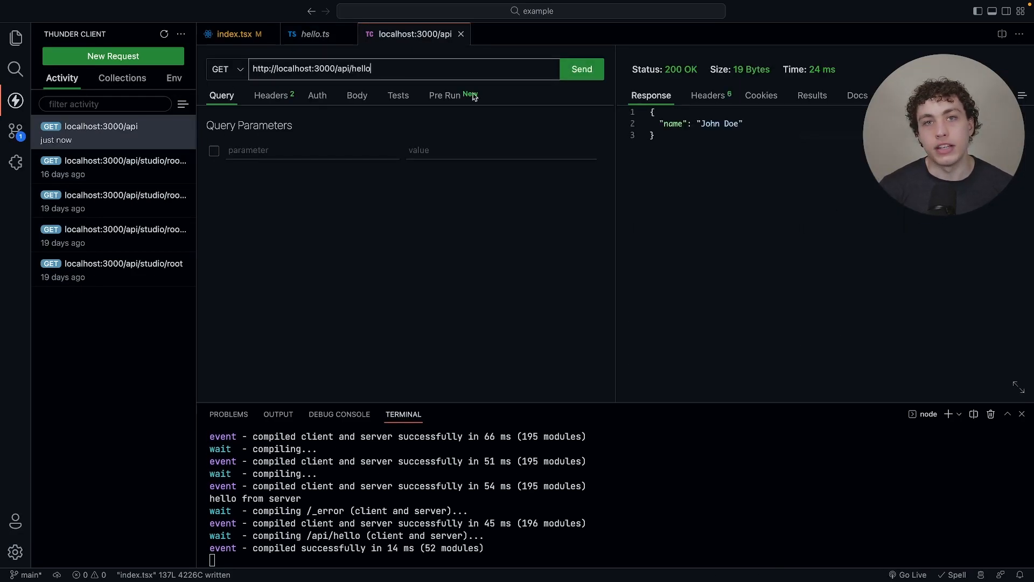
click(314, 34)
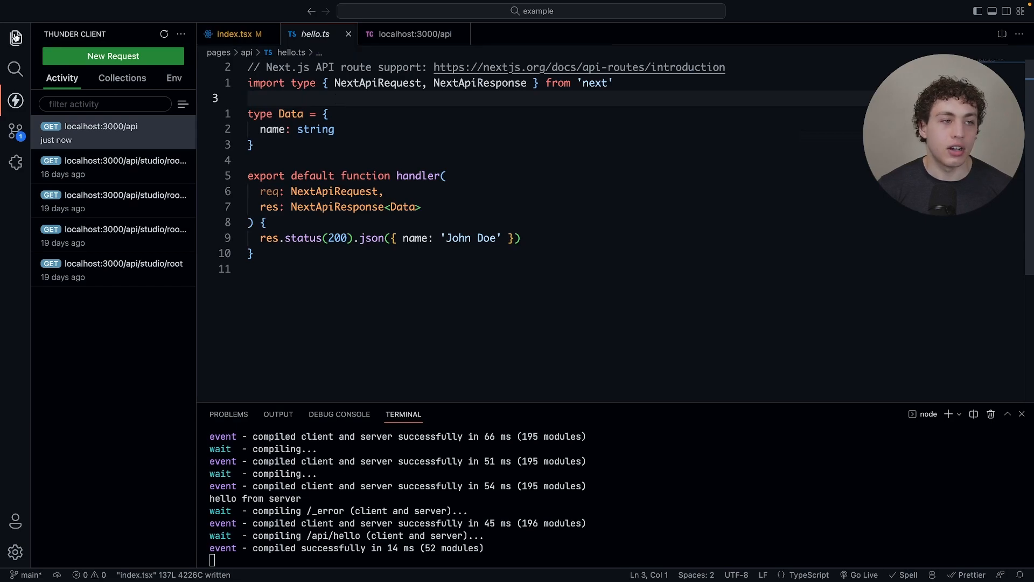
click(16, 36)
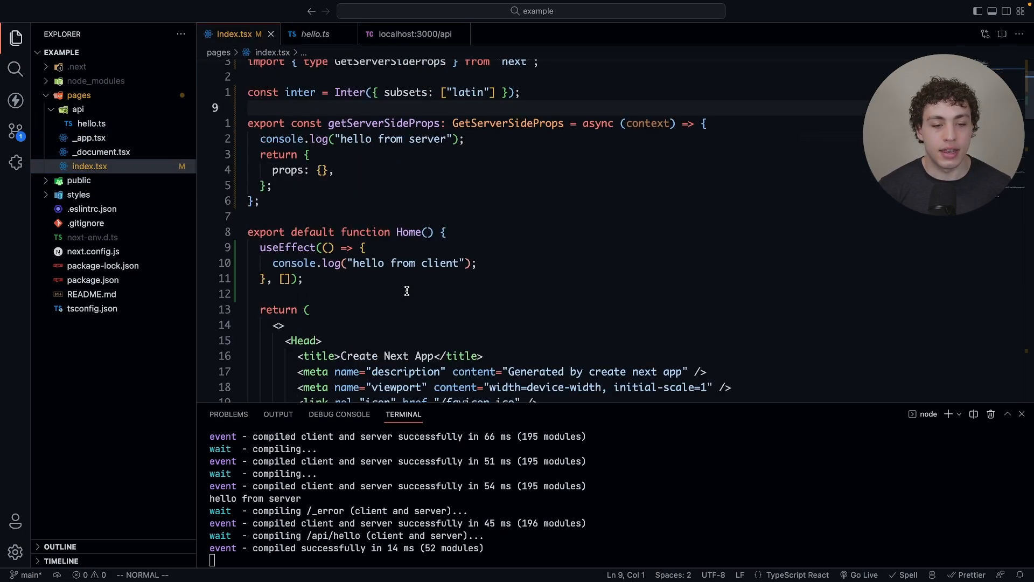
scroll(down, 3)
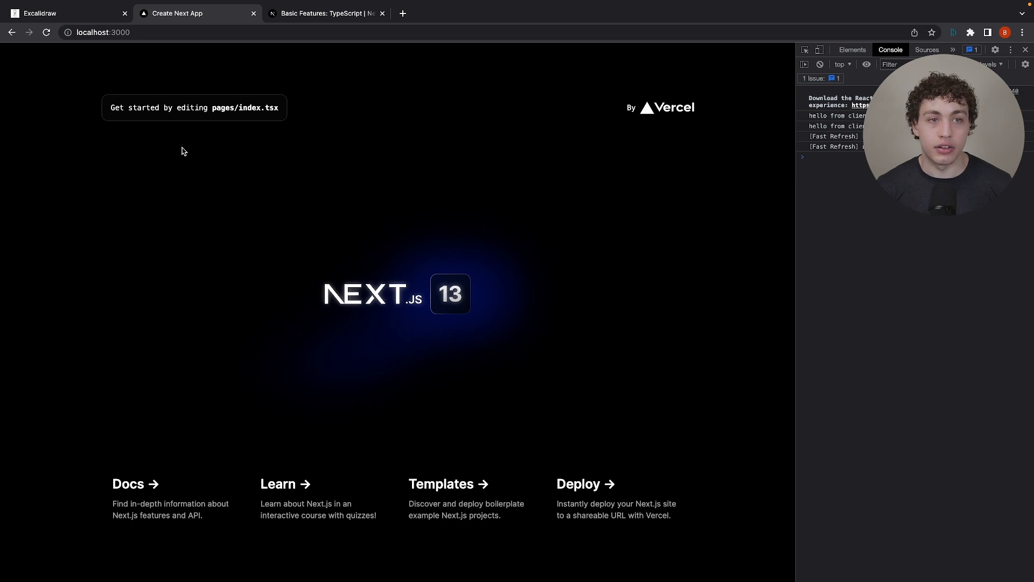
mouse_move(292, 146)
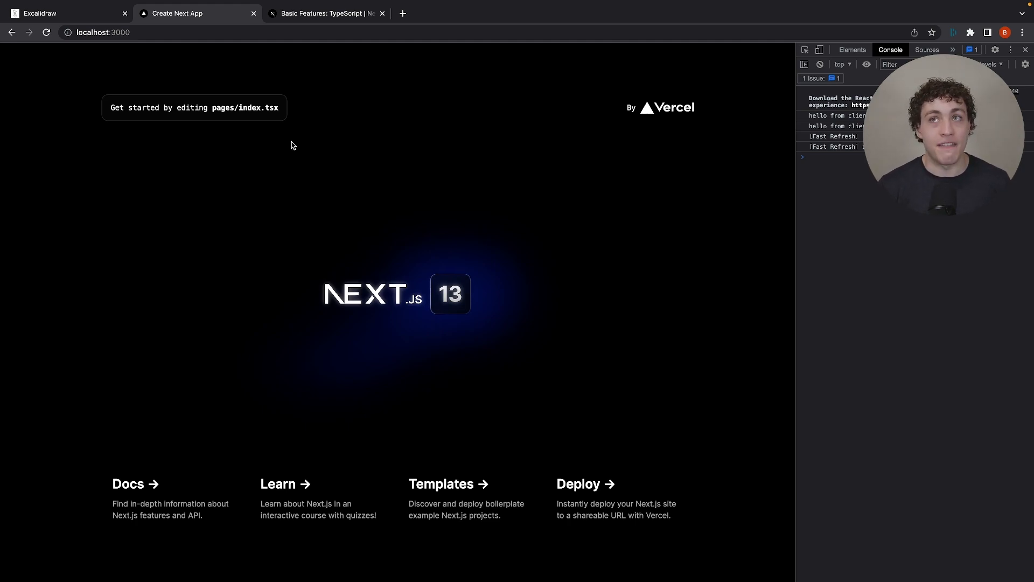
mouse_move(305, 155)
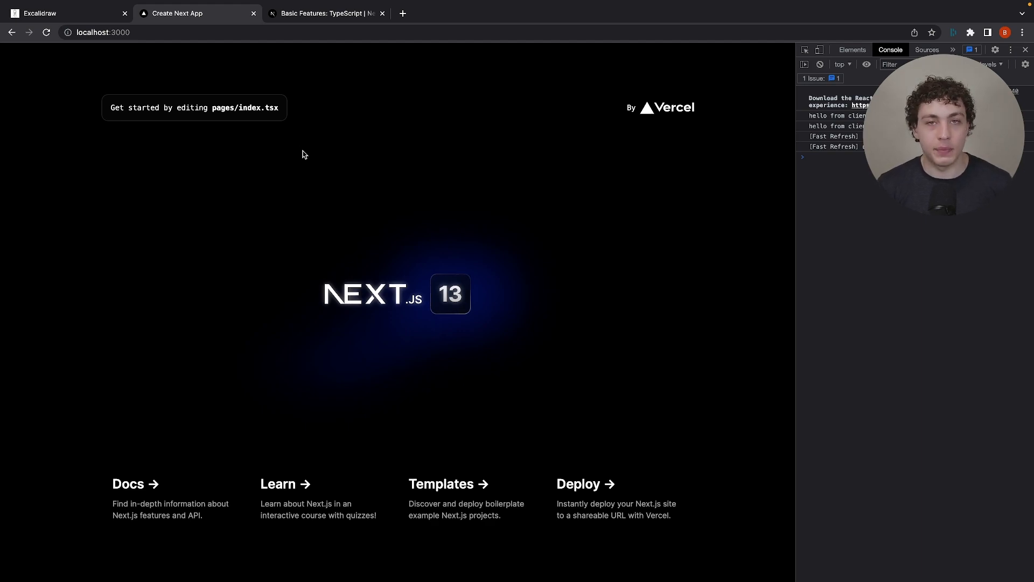
mouse_move(312, 157)
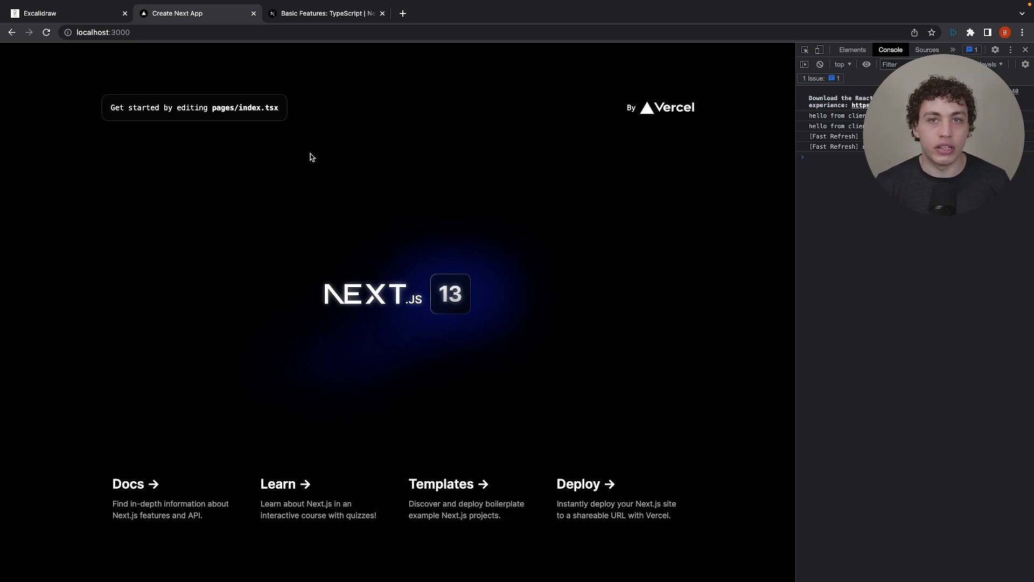
mouse_move(191, 79)
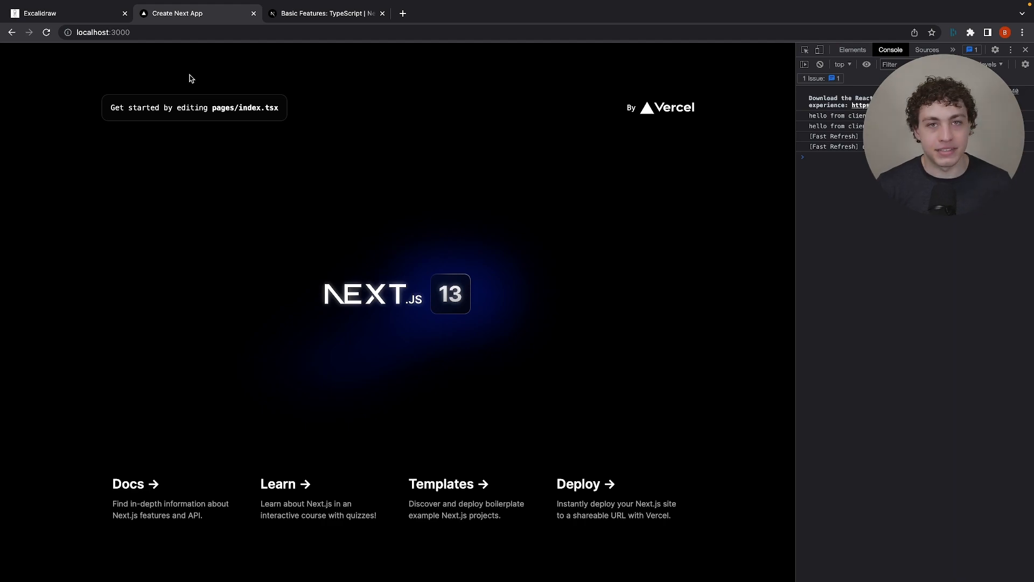
- Return to the Excalidraw tab showing the client-versus-server whiteboard and logos
click(41, 17)
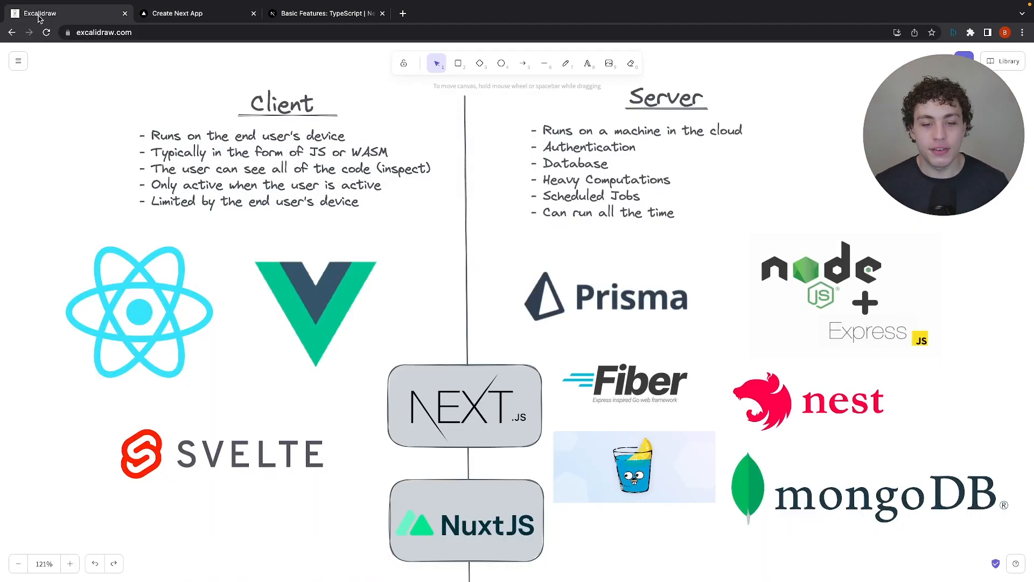
mouse_move(440, 256)
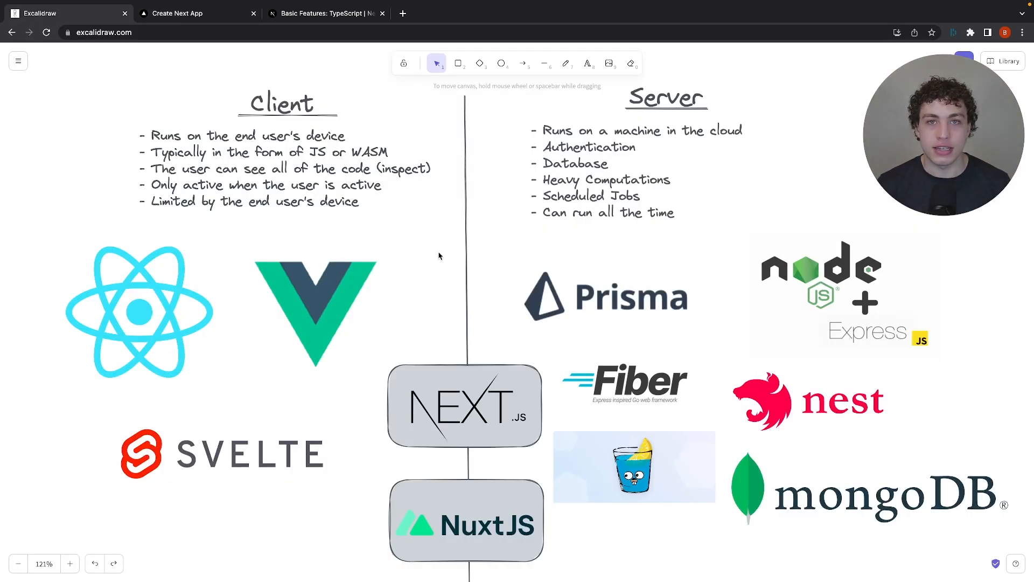